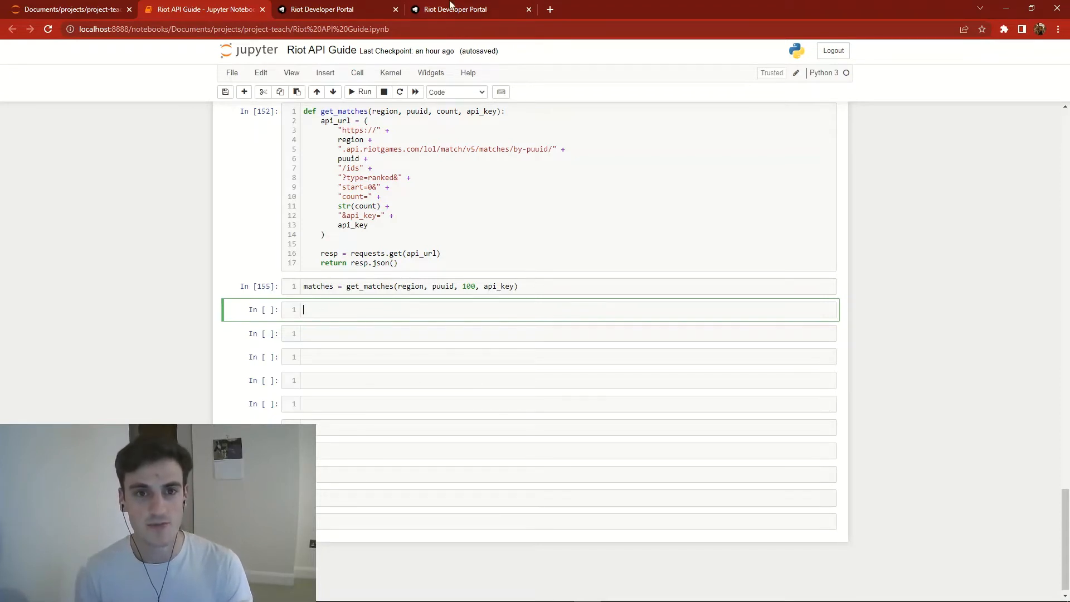
Step: View the Riot Developer Portal development API key with its expiry time and rate limits
{"action": "left_click", "coordinate": [455, 9]}
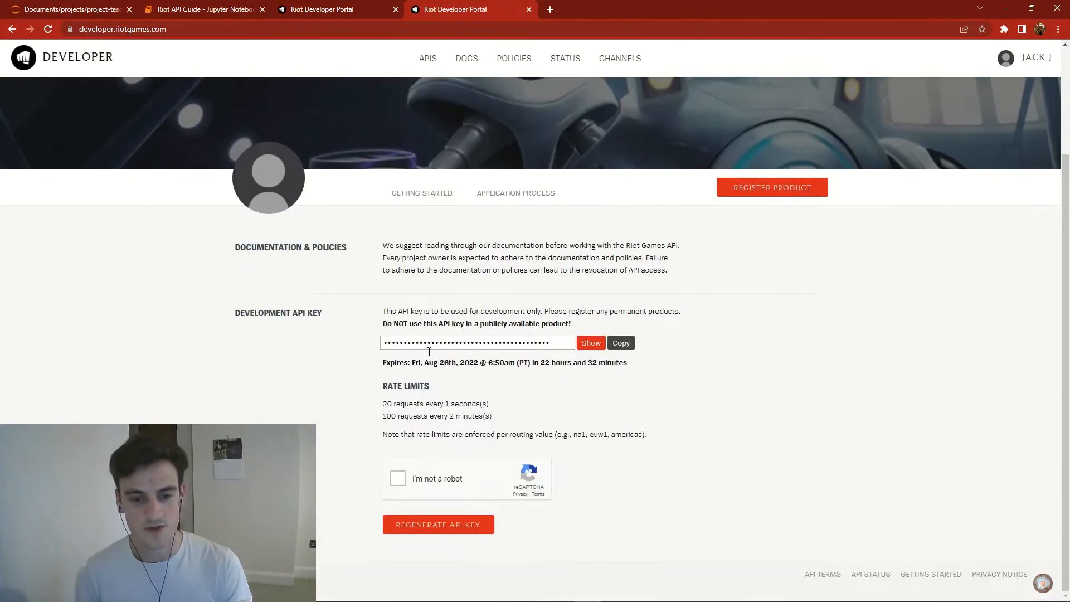
{"action": "left_click_drag", "start_coordinate": [383, 386], "coordinate": [423, 404]}
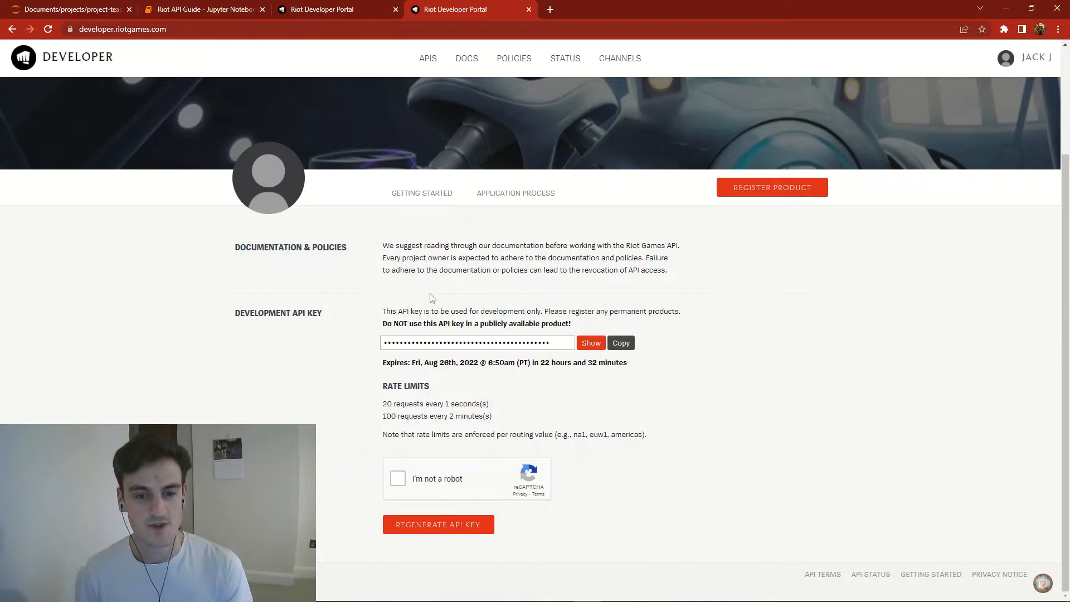
Step: Back in the notebook, run a cell doubling the list with matches.extend(matches)
{"action": "left_click", "coordinate": [202, 9]}
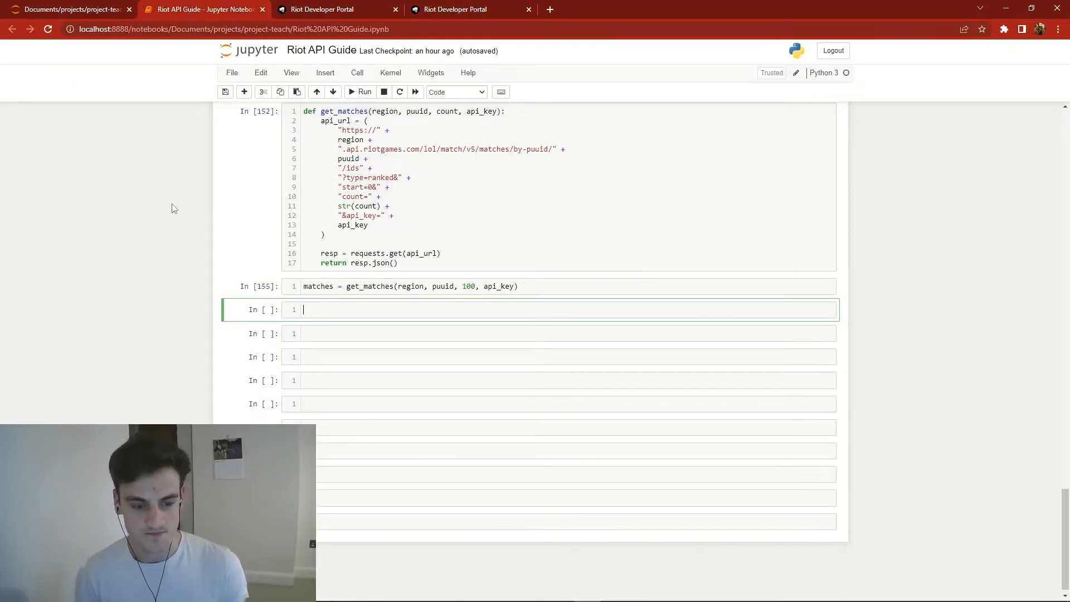
{"action": "type", "text": "matches = matches"}
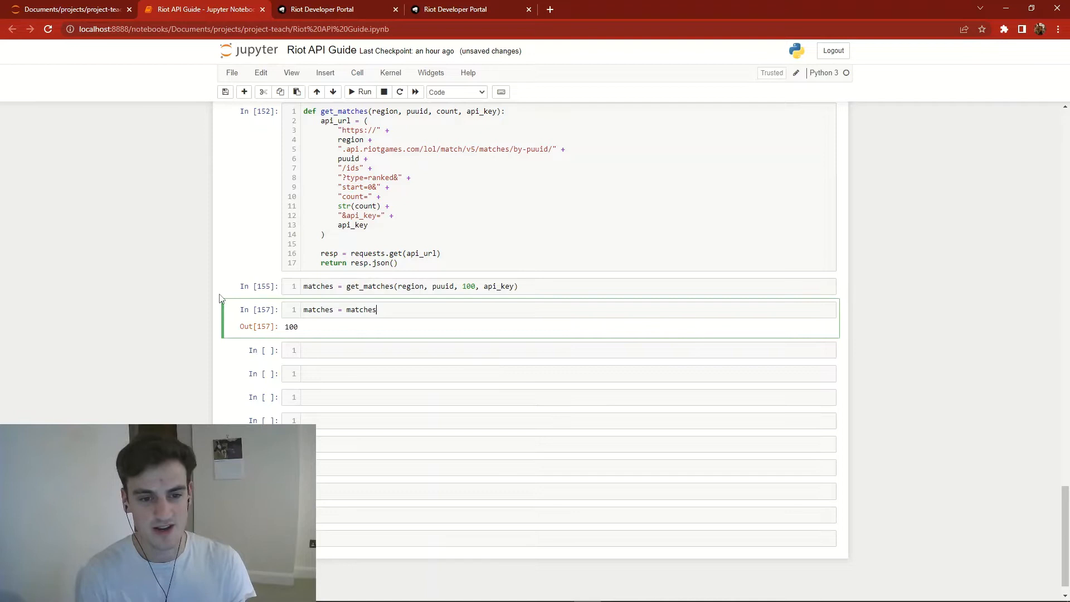
{"action": "type", "text": "+"}
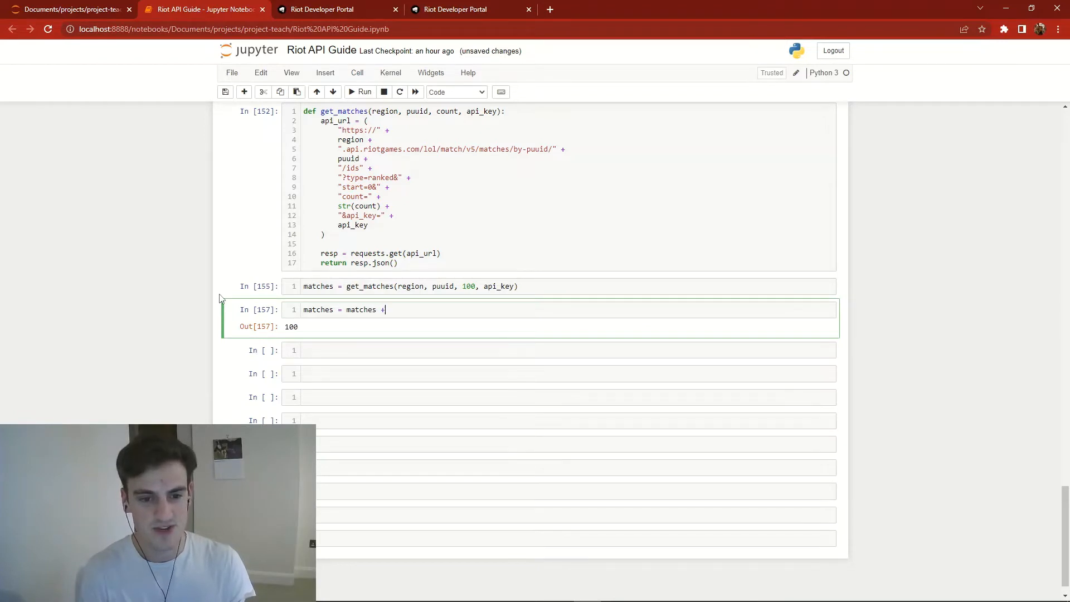
{"action": "type", "text": "app"}
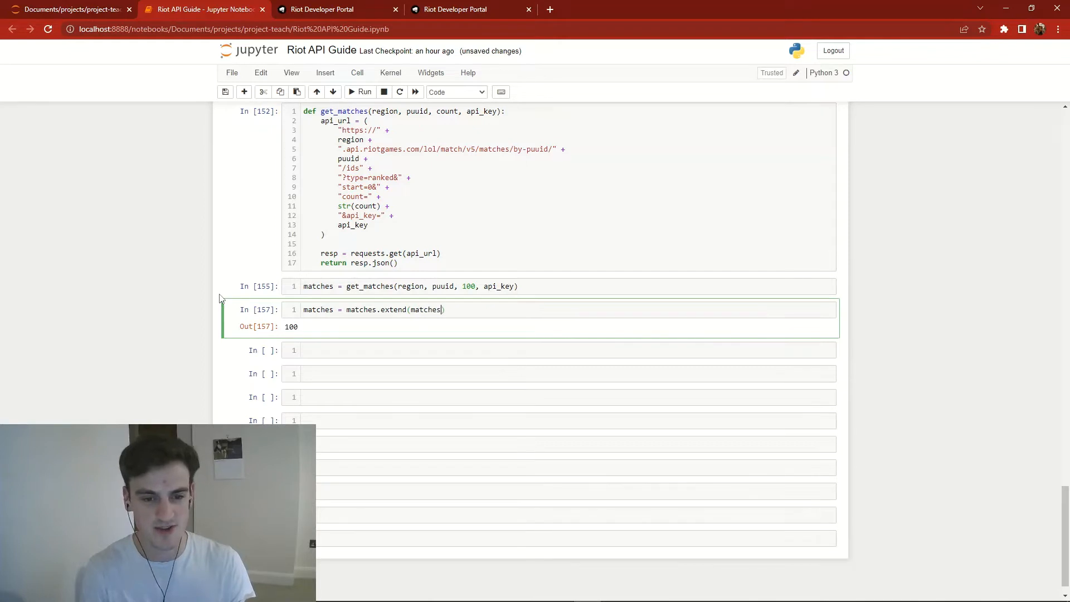
{"action": "type", "text": "mat"}
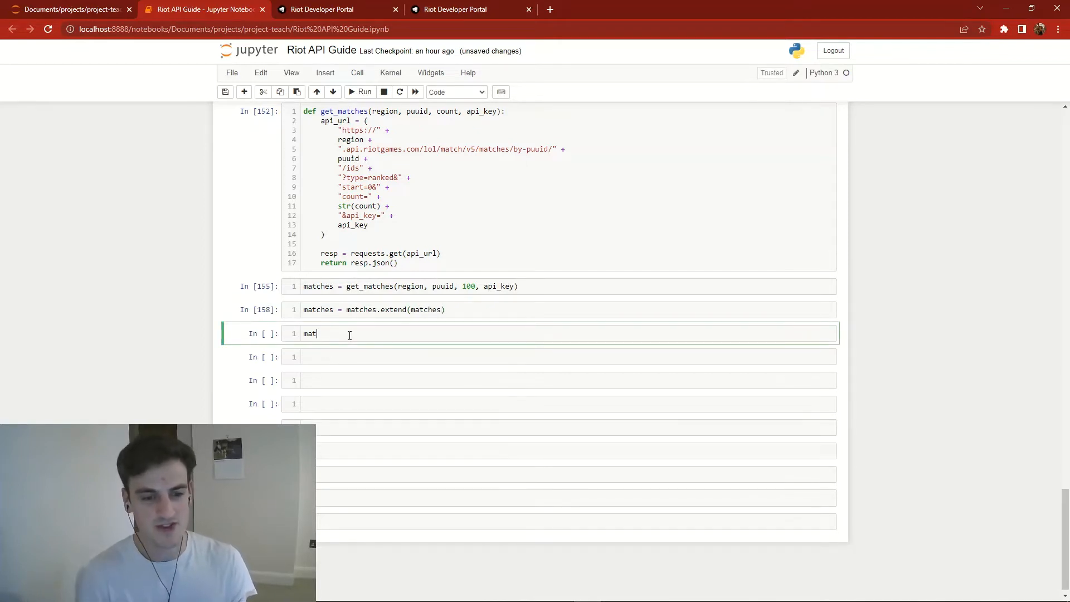
{"action": "type", "text": "ches"}
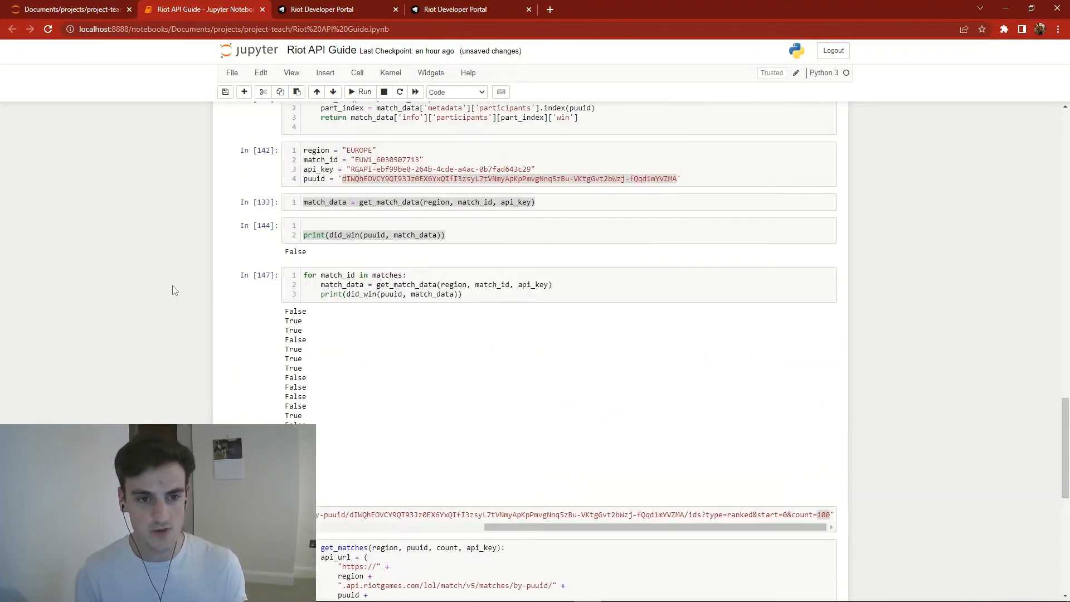
Step: Run the win-check loop over the doubled list and scroll to the KeyError on 'metadata'
{"action": "scroll", "scroll_direction": "down", "scroll_amount": 3}
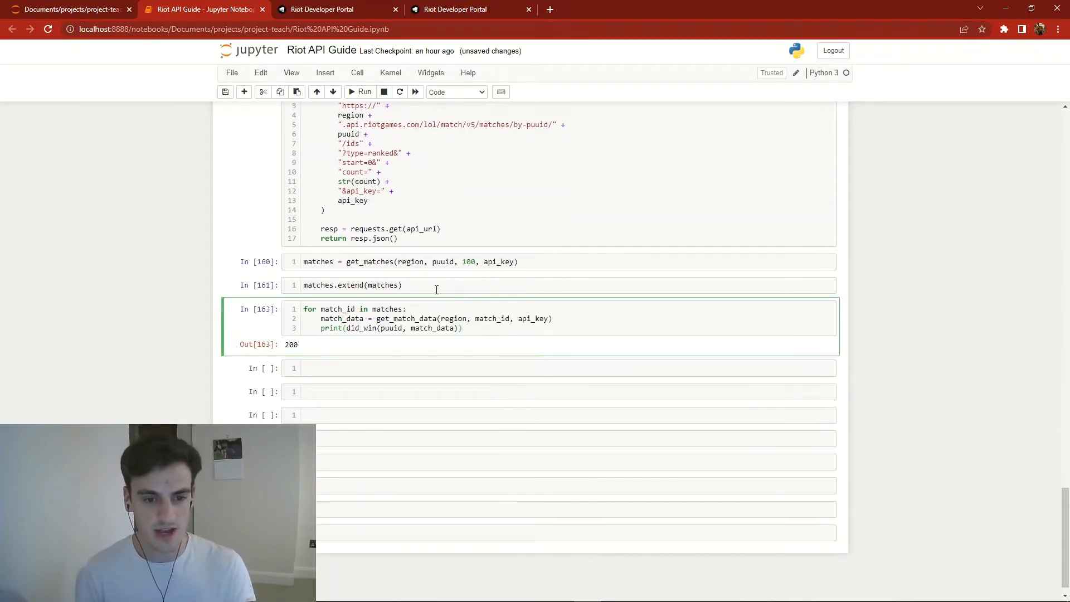
{"action": "left_click", "coordinate": [361, 91]}
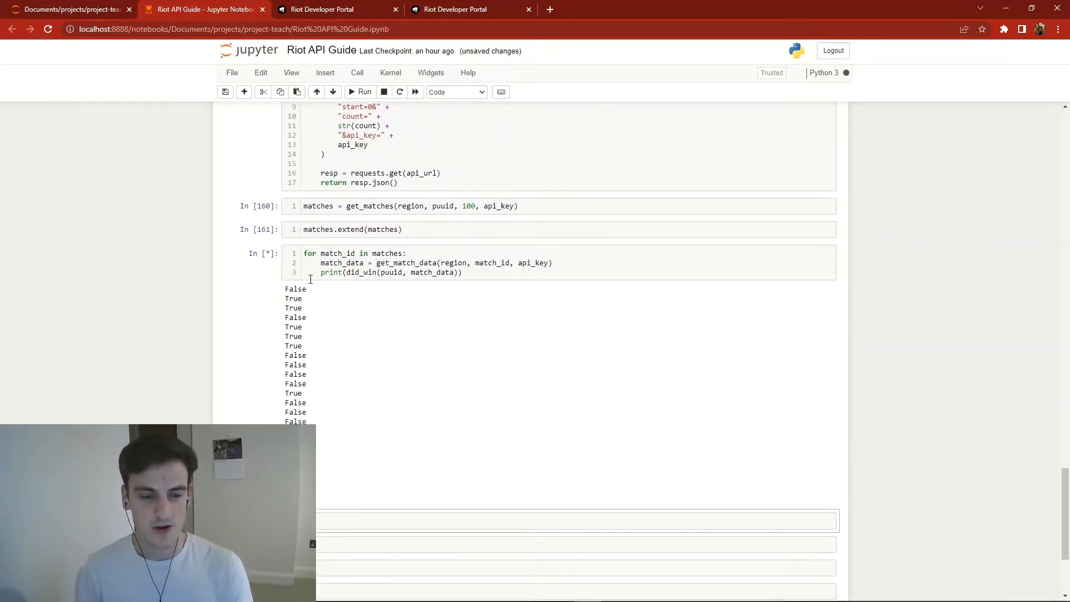
{"action": "scroll", "scroll_direction": "down", "scroll_amount": 3}
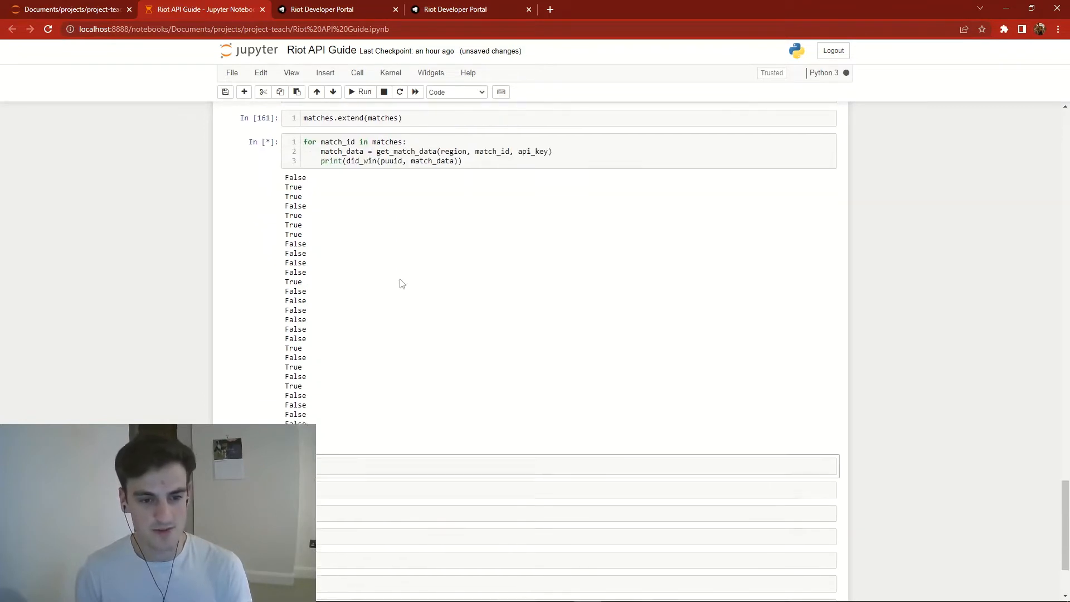
{"action": "scroll", "scroll_direction": "down", "scroll_amount": 3}
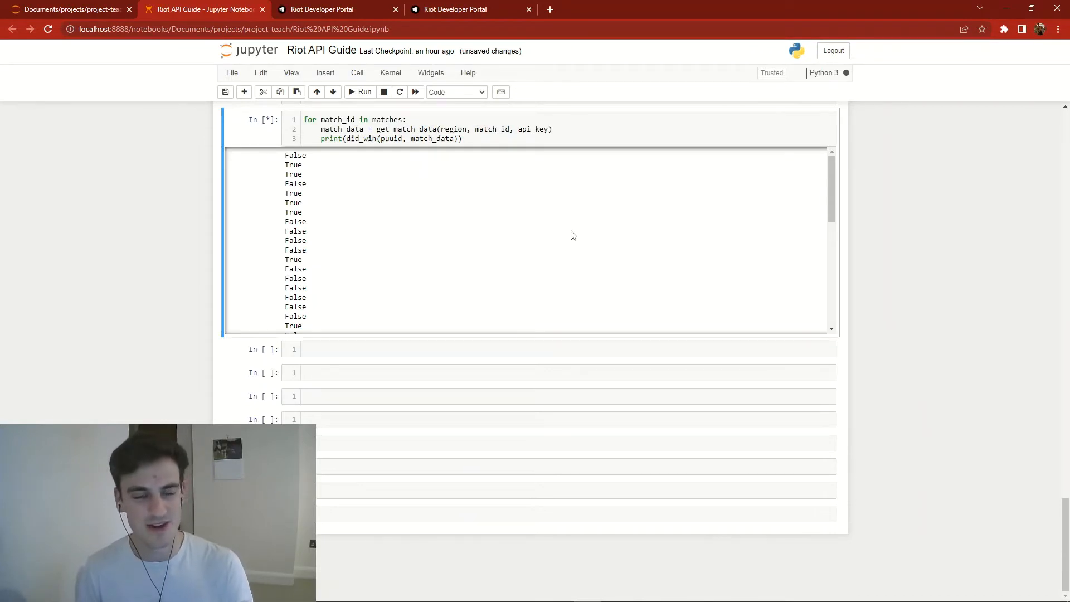
{"action": "mouse_move", "coordinate": [597, 205]}
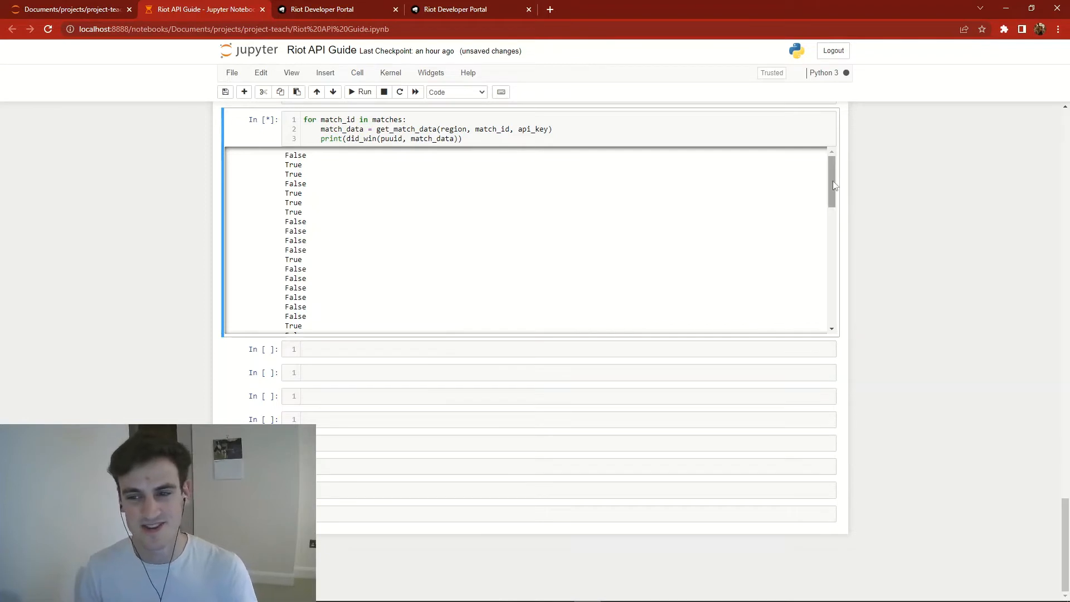
{"action": "scroll", "scroll_direction": "down", "scroll_amount": 3}
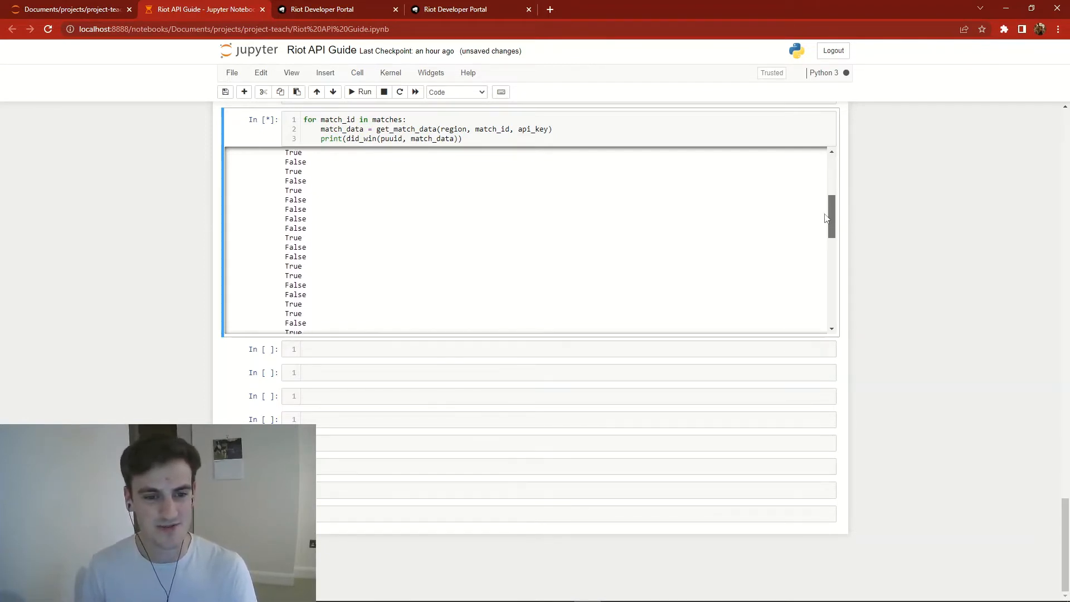
{"action": "scroll", "scroll_direction": "down", "scroll_amount": 3}
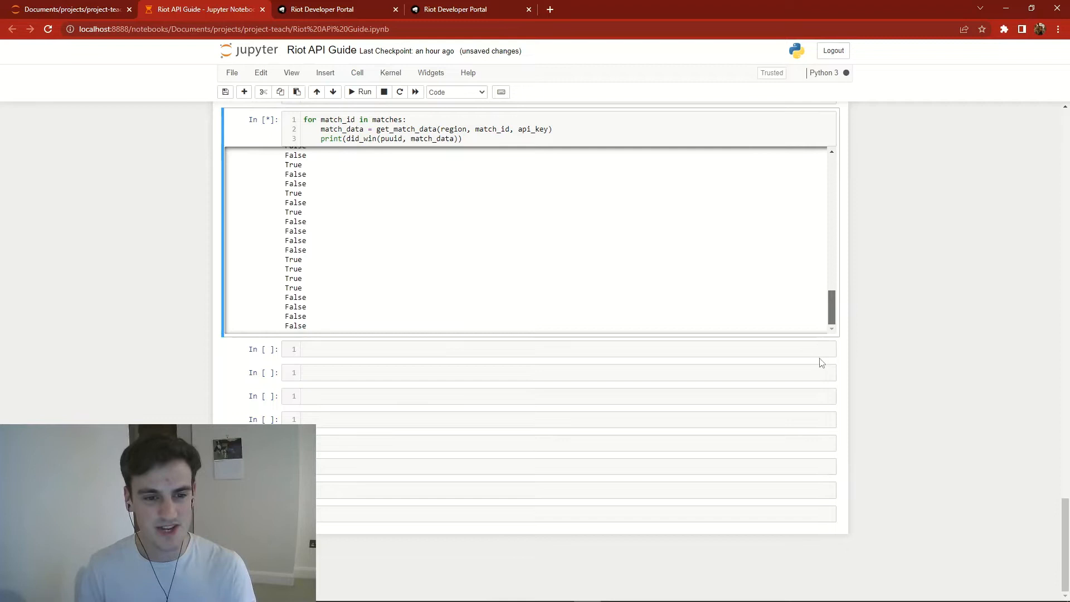
{"action": "left_click", "coordinate": [361, 91]}
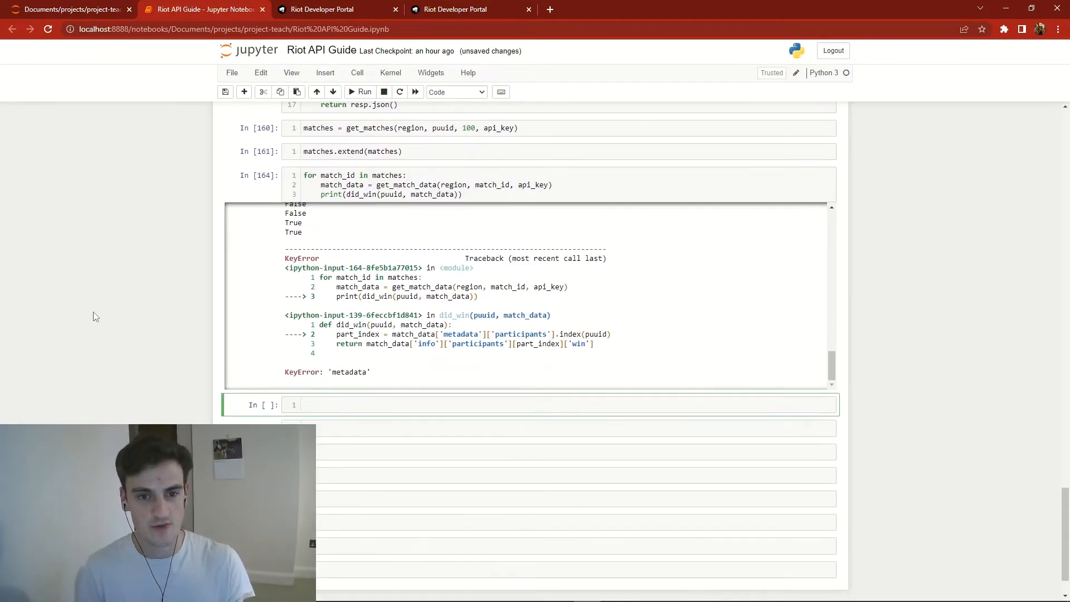
Step: Run requests.get(api_url) in a new cell and highlight the 429 status in its output
{"action": "type", "text": "requests.get(api_url"}
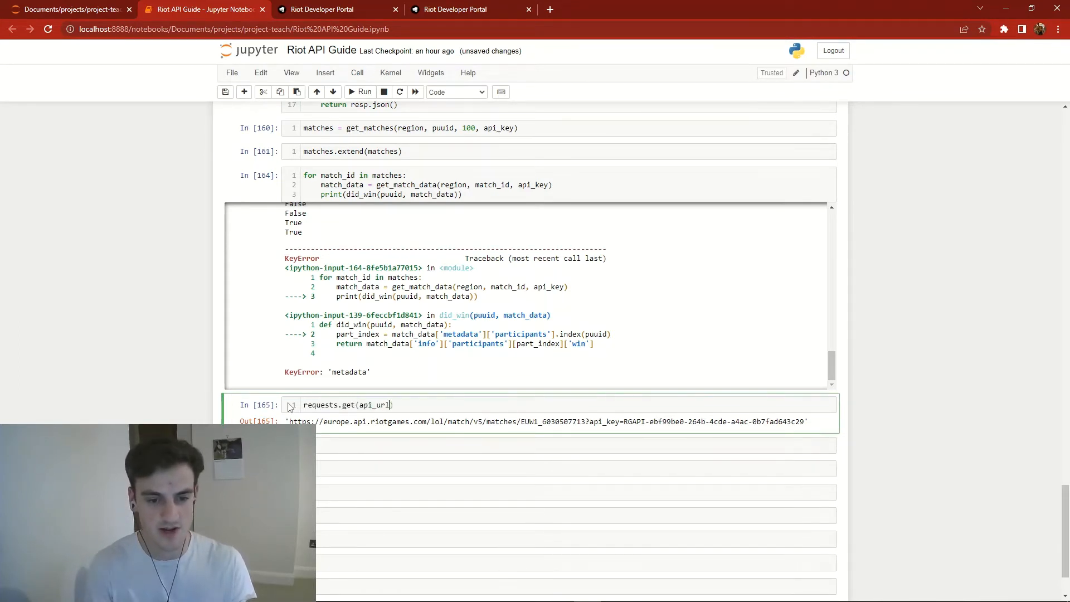
{"action": "left_click", "coordinate": [359, 91]}
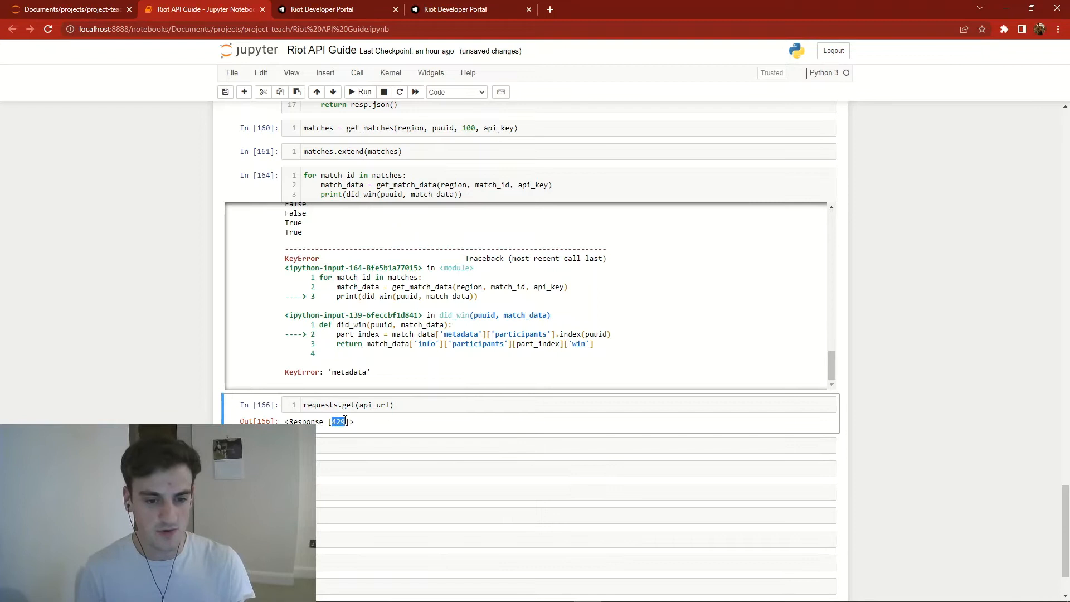
{"action": "left_click", "coordinate": [469, 9]}
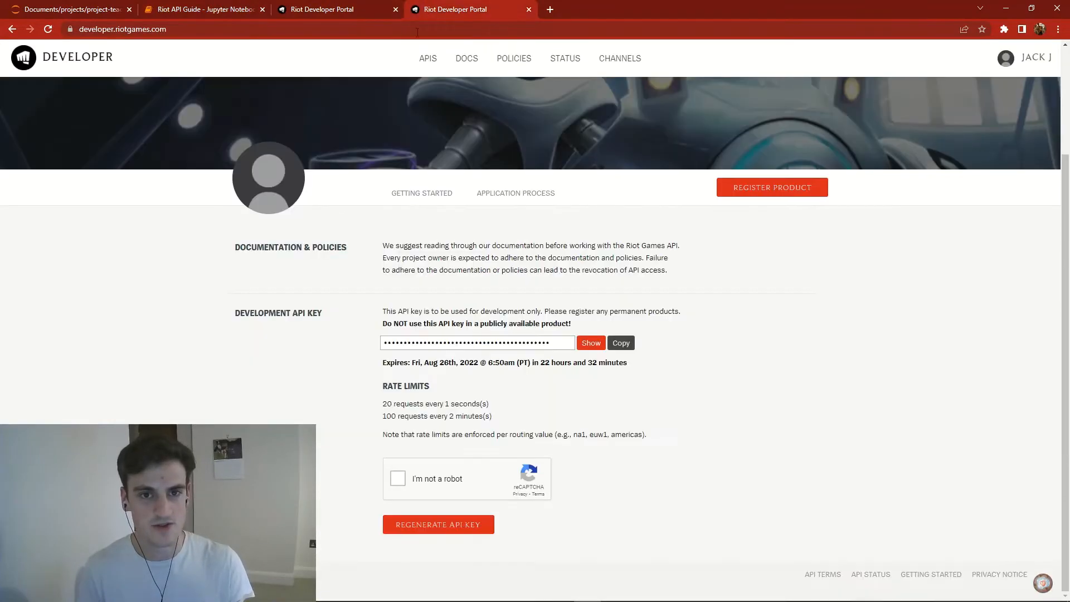
{"action": "left_click", "coordinate": [427, 58]}
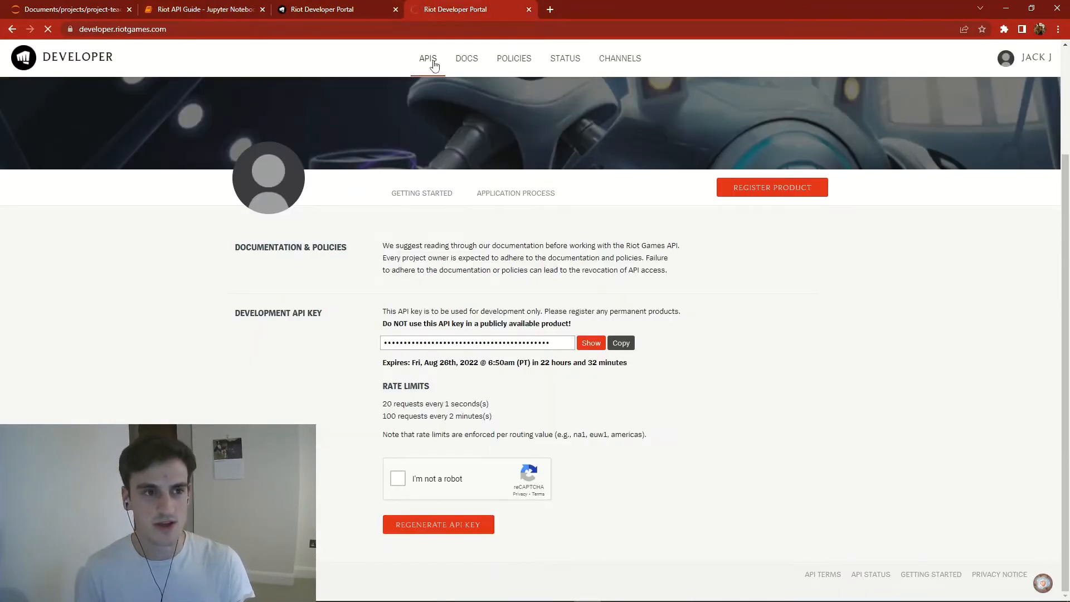
{"action": "left_click", "coordinate": [203, 9]}
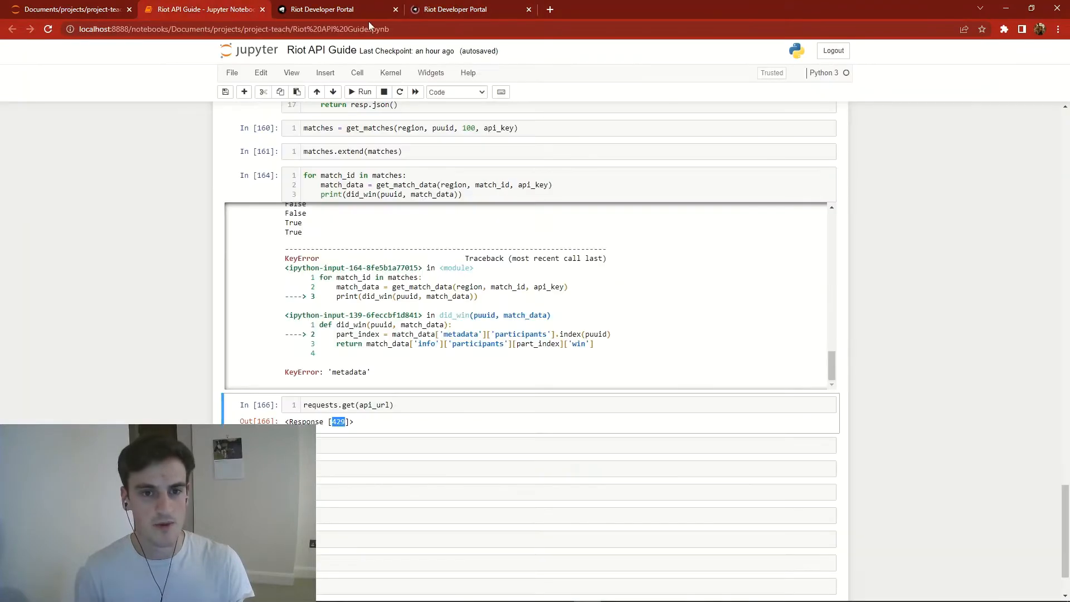
Step: In the MATCH-V5 get-match-by-ID docs, confirm 429 means rate limit exceeded
{"action": "left_click", "coordinate": [454, 9]}
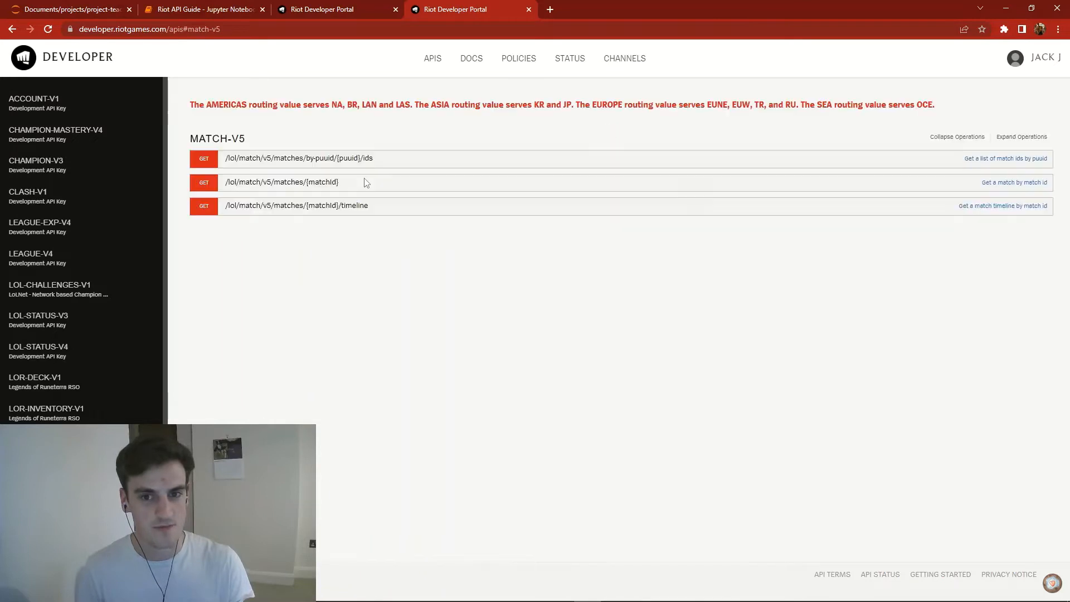
{"action": "left_click", "coordinate": [281, 183]}
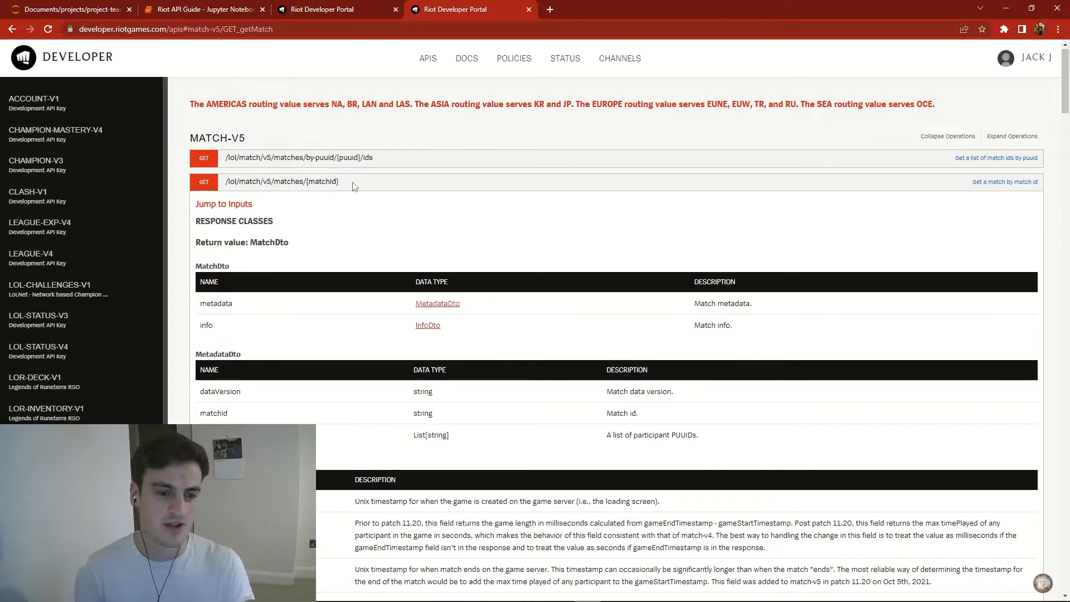
{"action": "scroll", "scroll_direction": "down", "scroll_amount": 3}
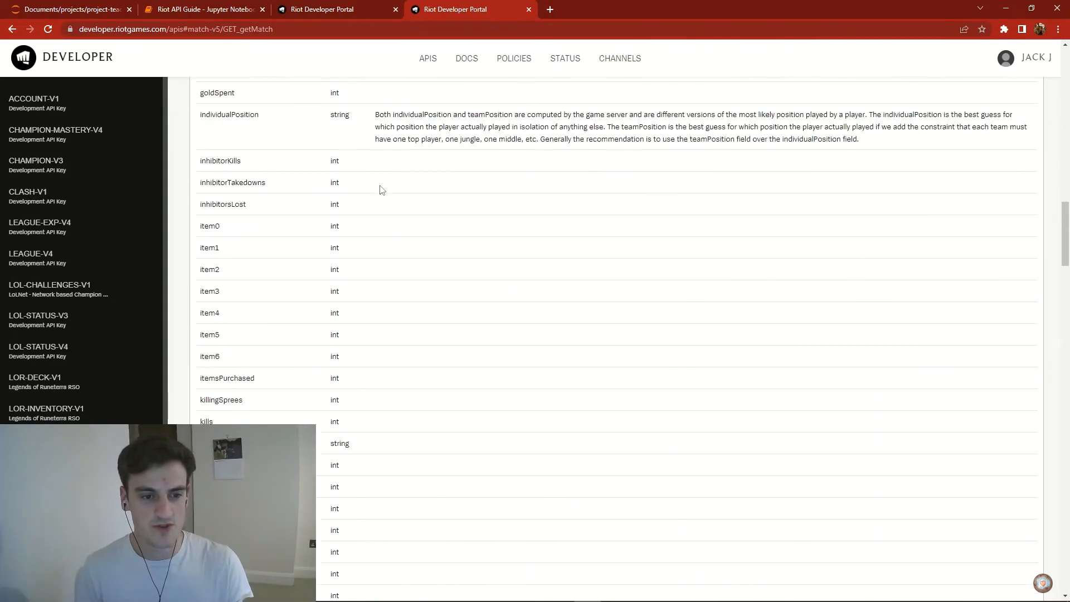
{"action": "scroll", "scroll_direction": "down", "scroll_amount": 3}
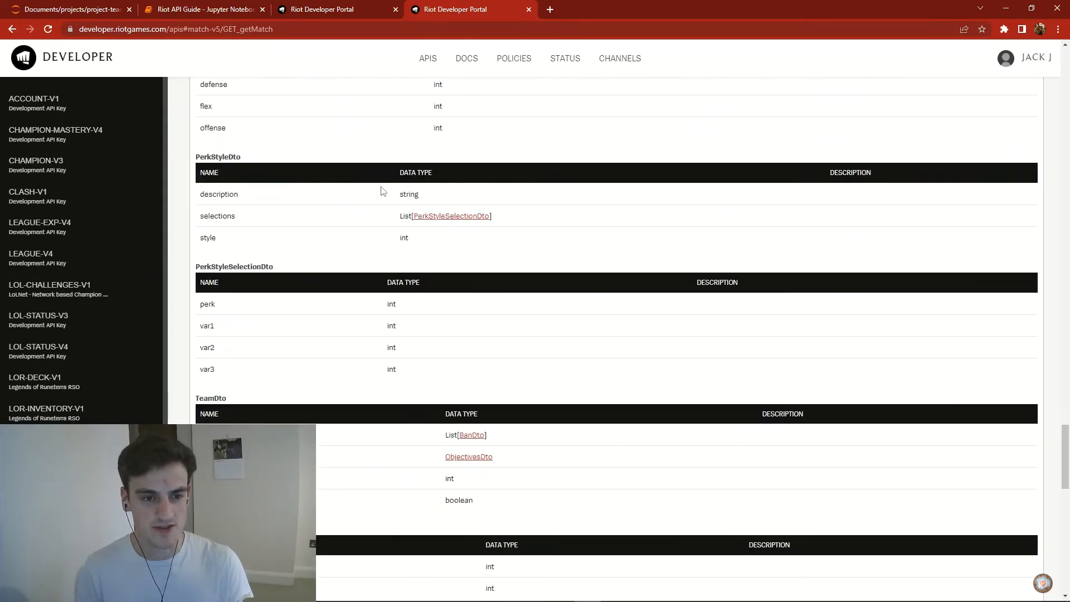
{"action": "scroll", "scroll_direction": "down", "scroll_amount": 3}
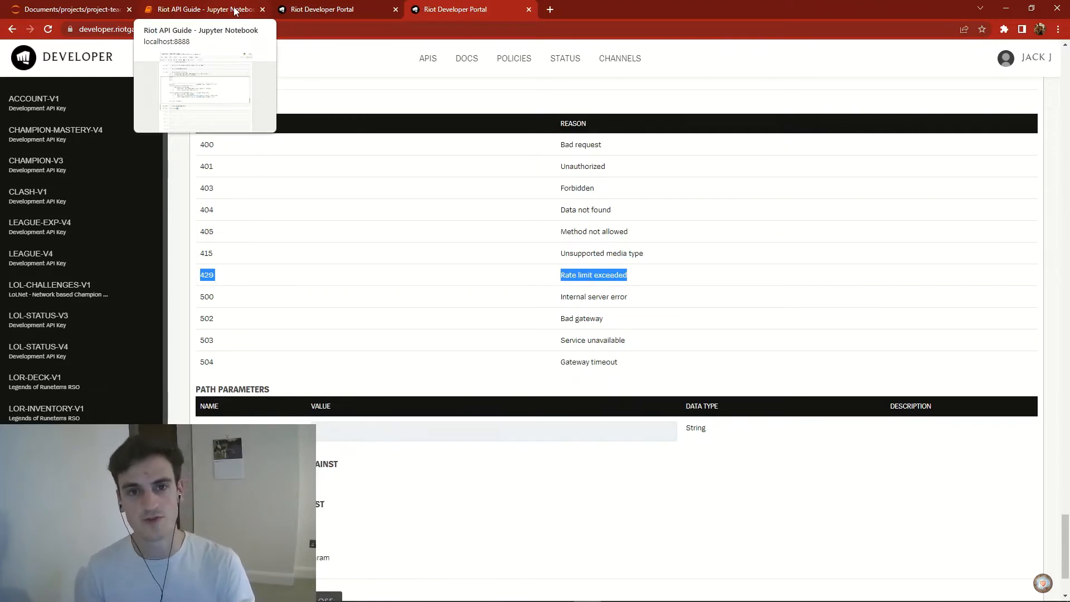
{"action": "left_click", "coordinate": [201, 9]}
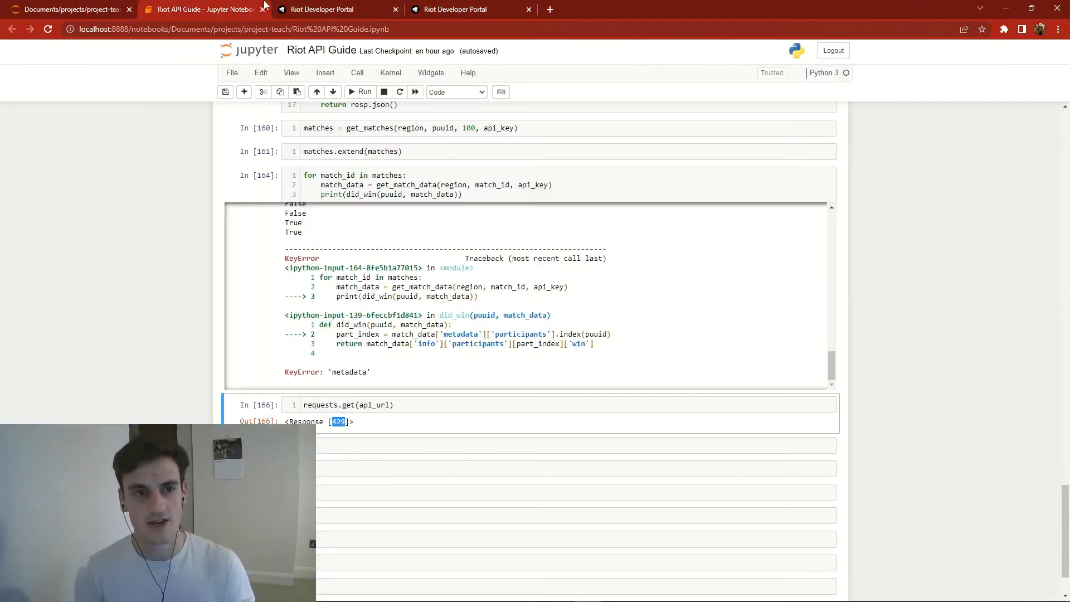
Step: Add a cell checking resp.status_code == 429 and re-run the API request cell
{"action": "left_click", "coordinate": [407, 404]}
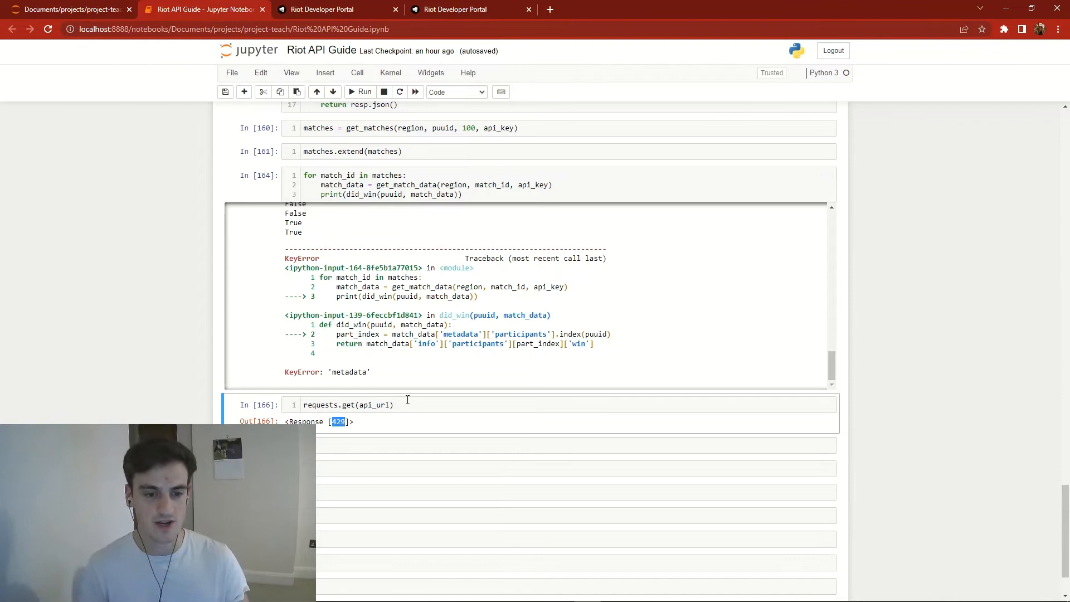
{"action": "left_click", "coordinate": [421, 404]}
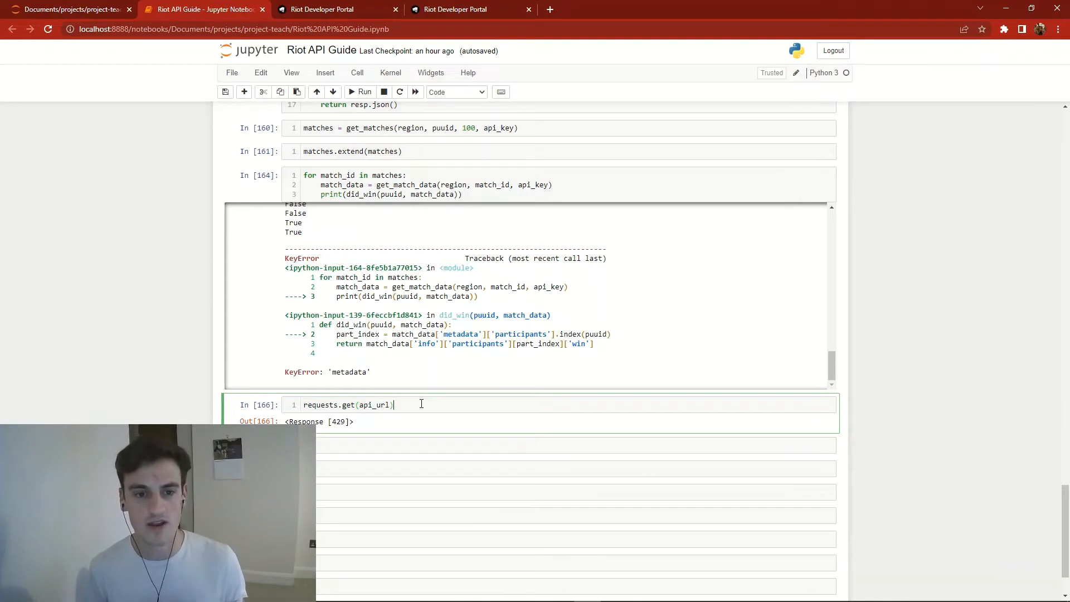
{"action": "mouse_move", "coordinate": [279, 373]}
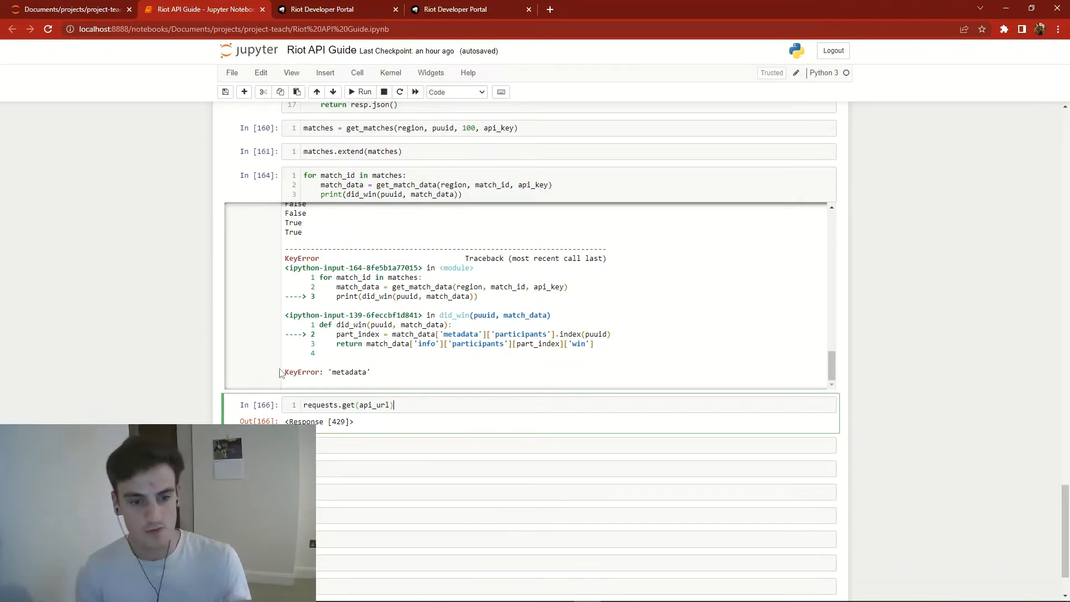
{"action": "type", "text": "resp ="}
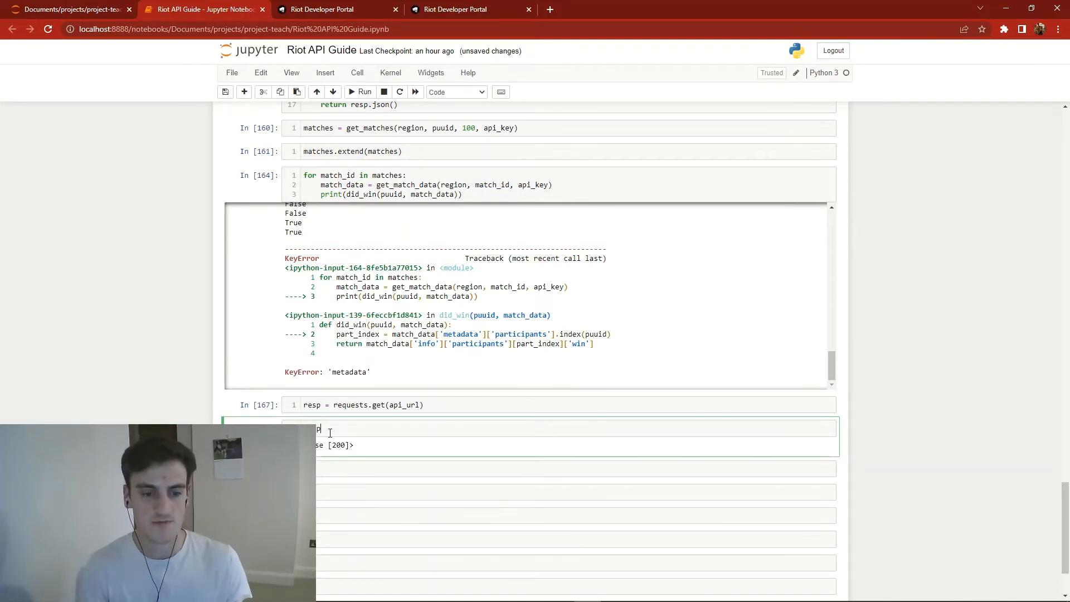
{"action": "type", "text": ".status_code"}
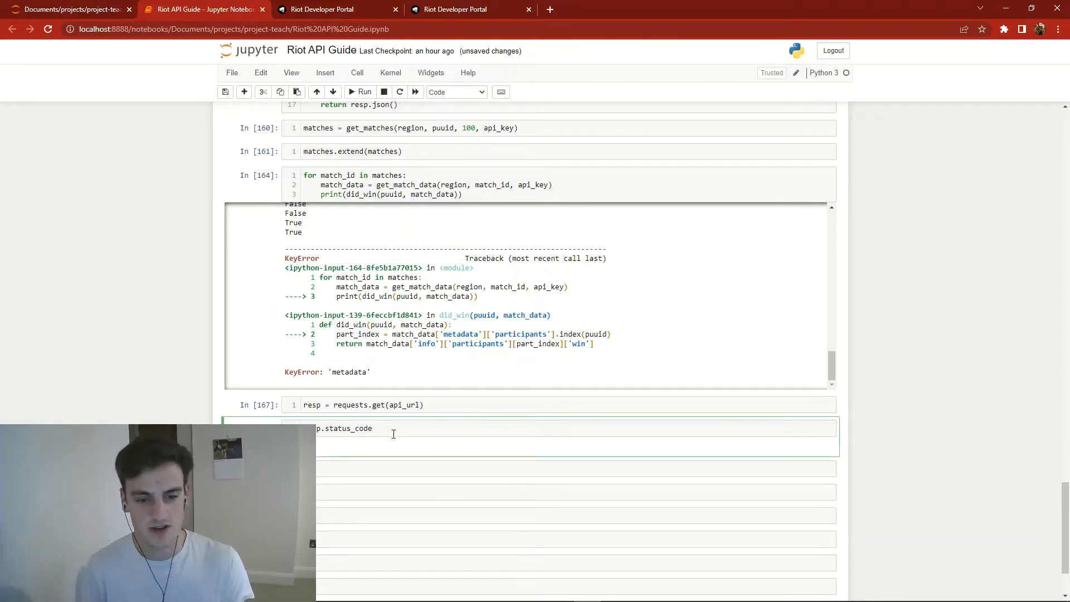
{"action": "type", "text": "== 200"}
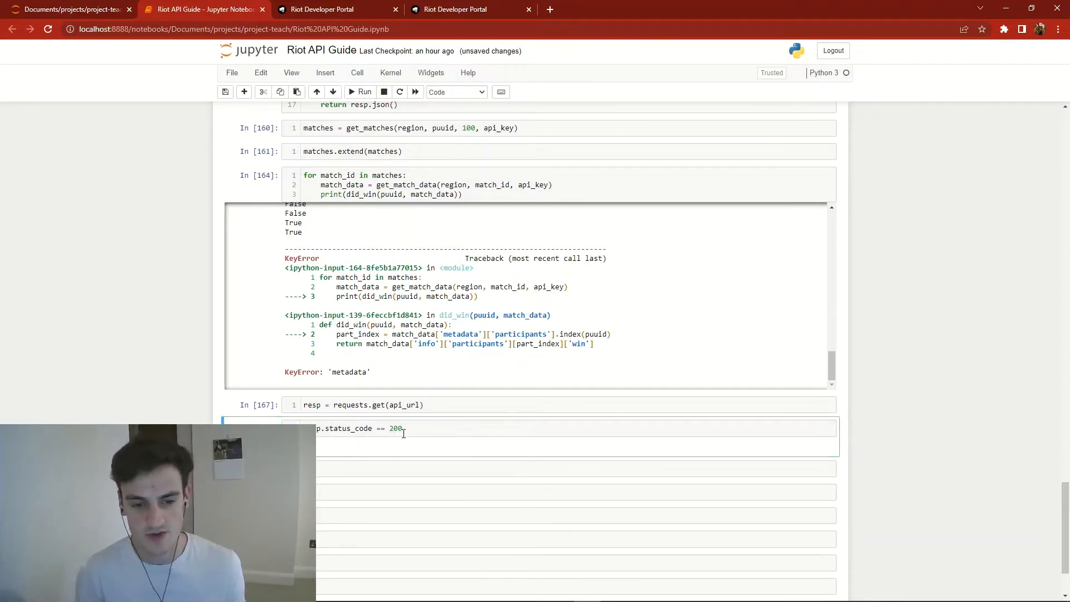
{"action": "type", "text": "4"}
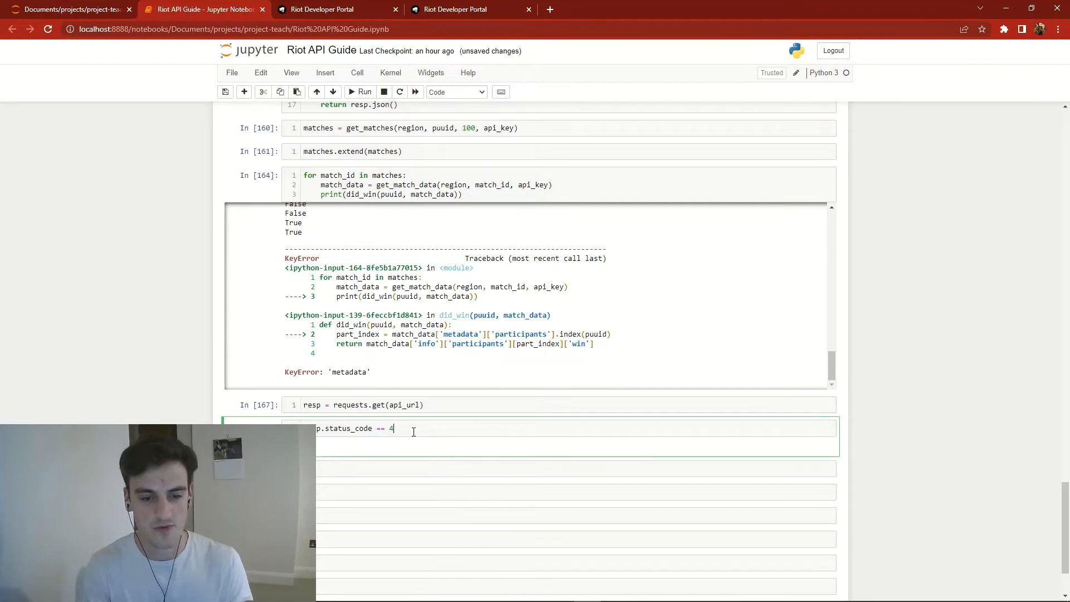
{"action": "type", "text": "29"}
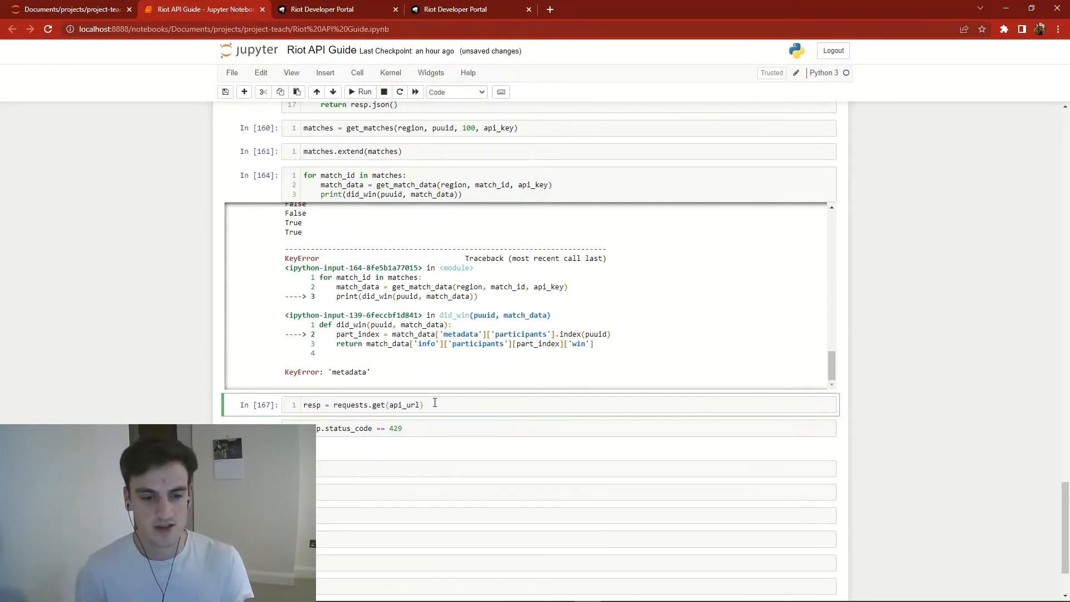
{"action": "left_click", "coordinate": [359, 92]}
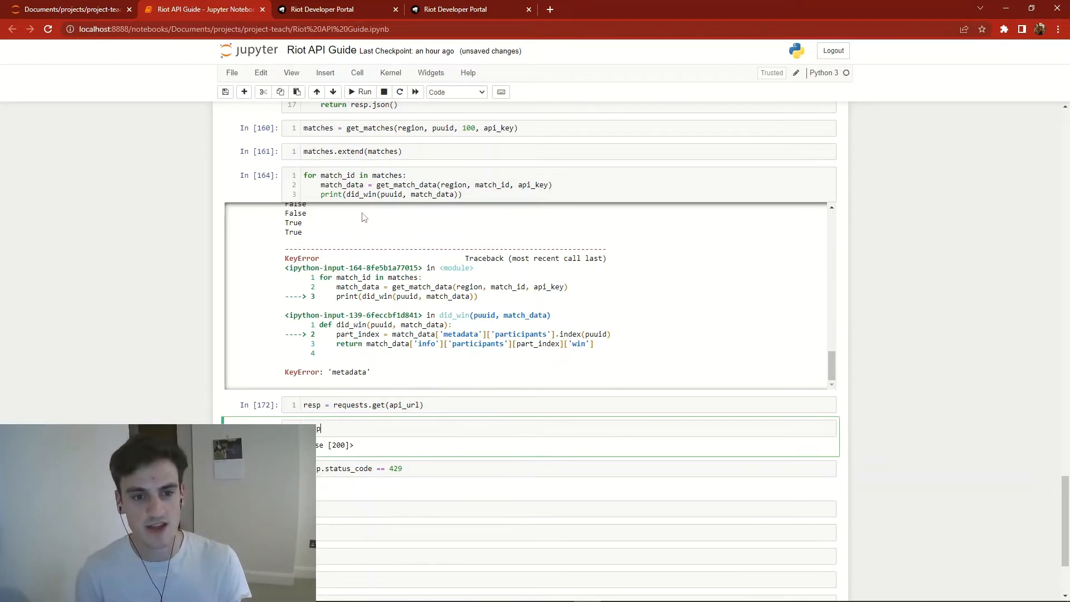
Step: Re-run the numbered match loop and the request until it returns Response [429]
{"action": "left_click", "coordinate": [365, 92]}
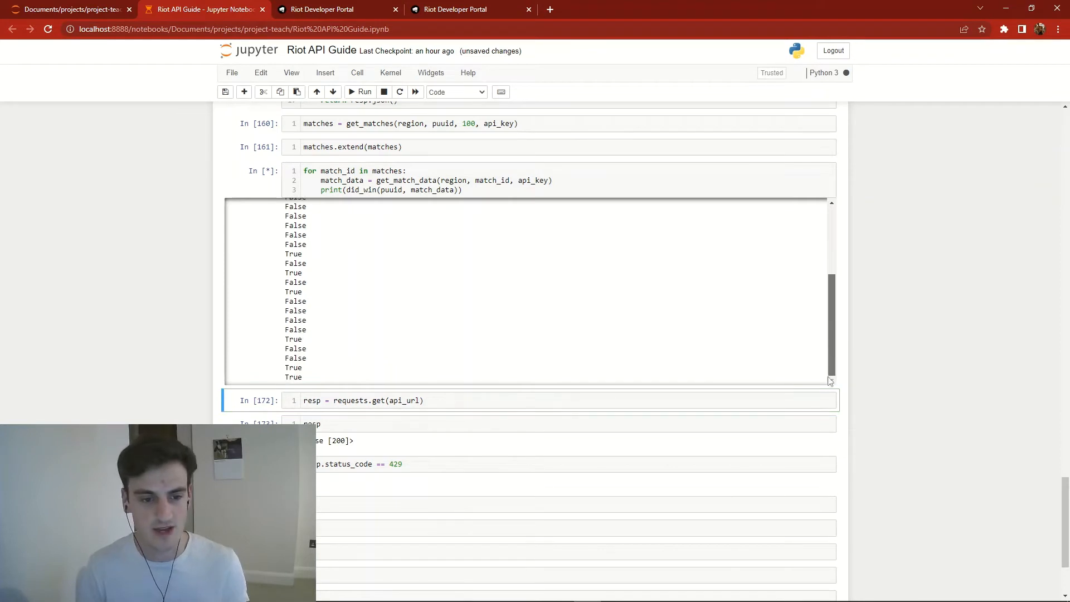
{"action": "scroll", "scroll_direction": "down", "scroll_amount": 3}
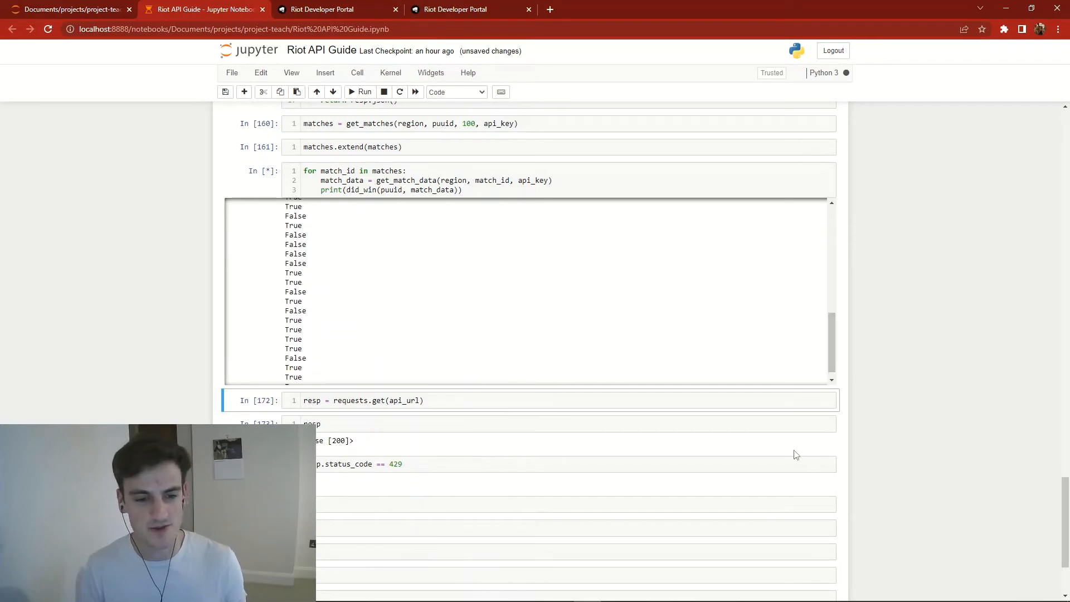
{"action": "scroll", "scroll_direction": "down", "scroll_amount": 3}
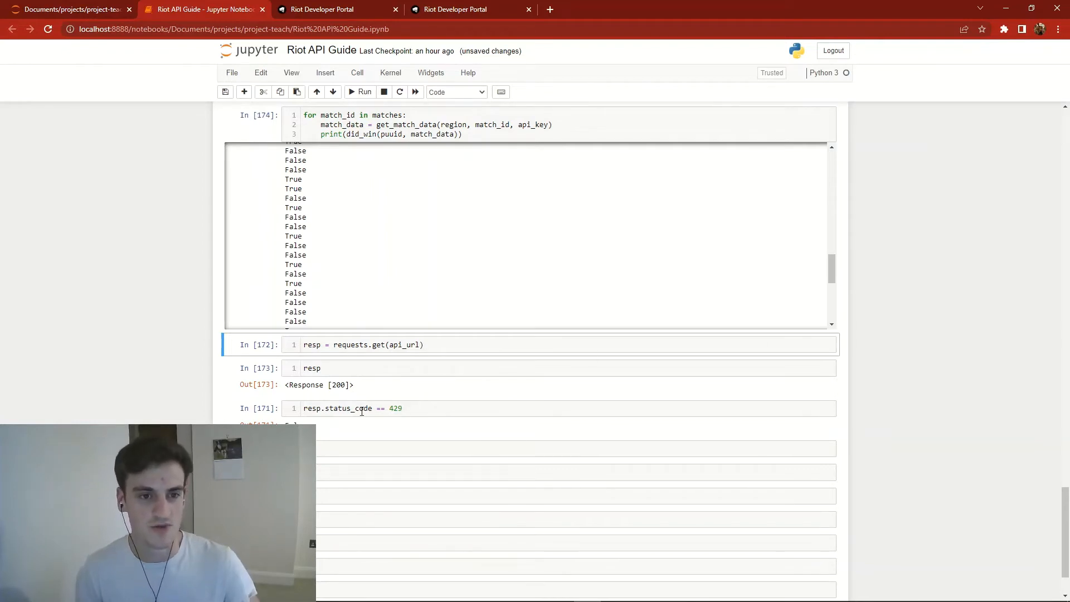
{"action": "left_click", "coordinate": [391, 345]}
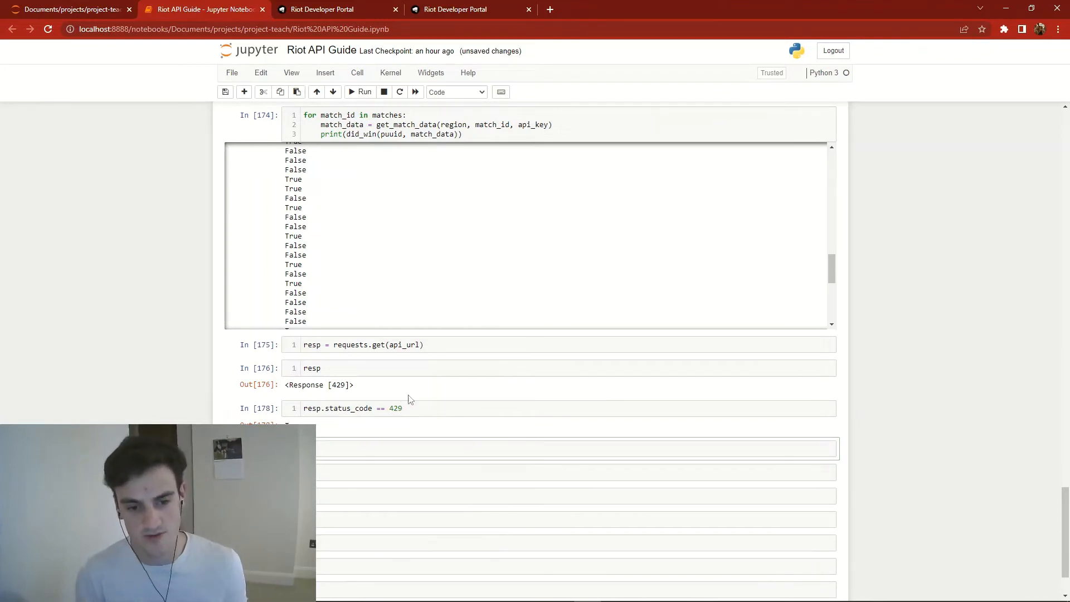
{"action": "left_click", "coordinate": [352, 408]}
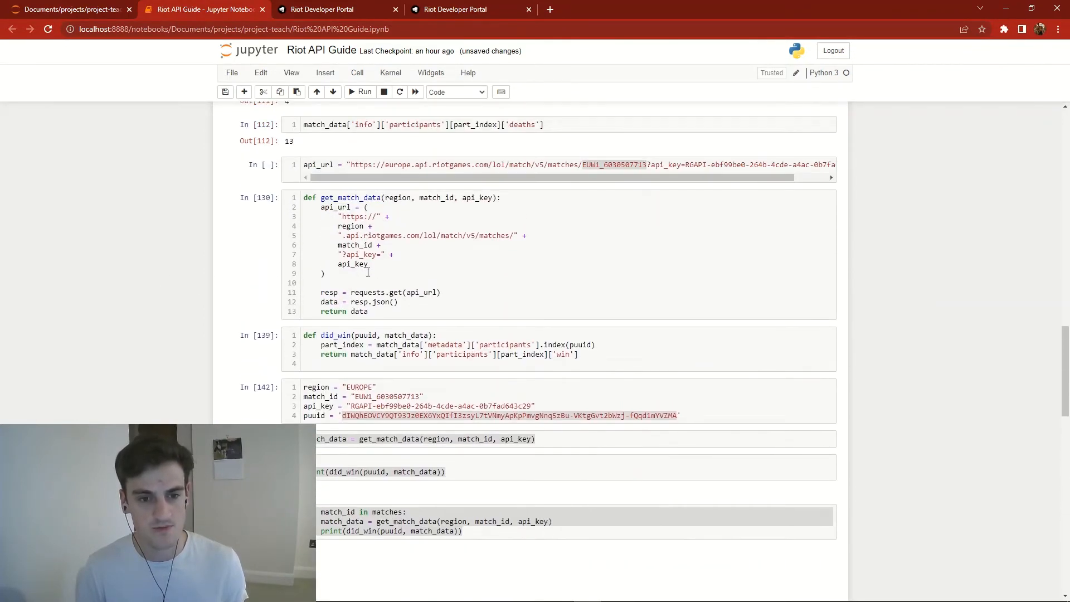
Step: Add an 'if resp.status_code == 429:' check to get_match_data after the request line
{"action": "left_click", "coordinate": [444, 292]}
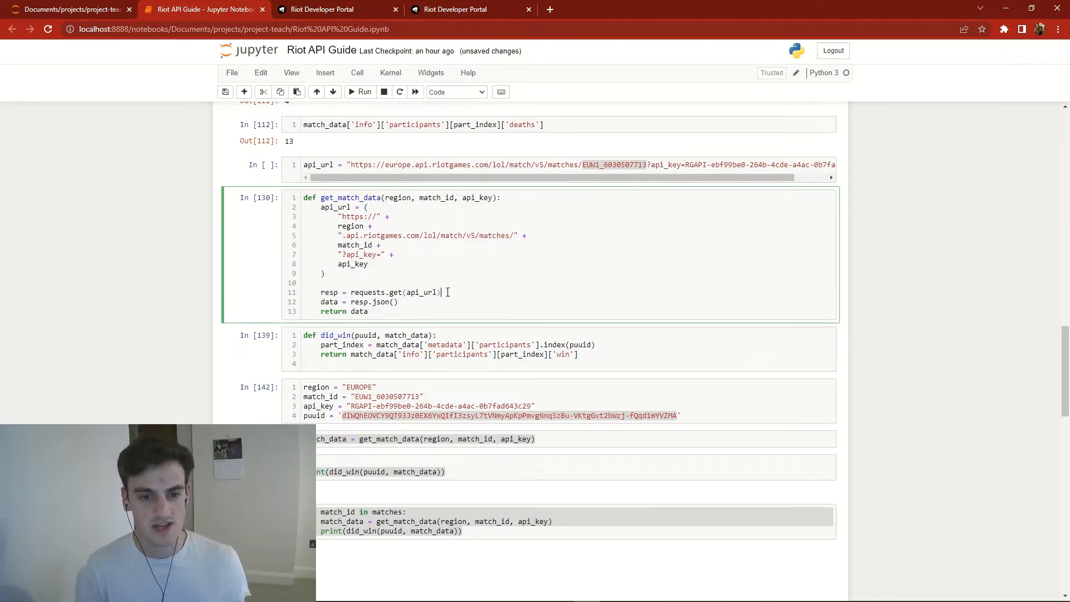
{"action": "type", "text": "if resp"}
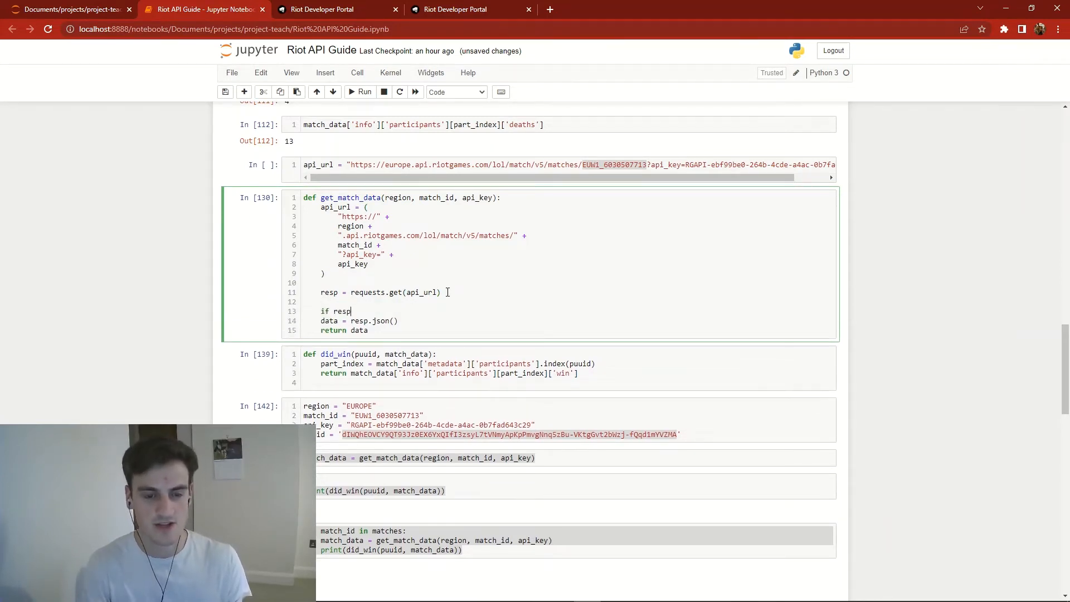
{"action": "type", "text": ".status_code"}
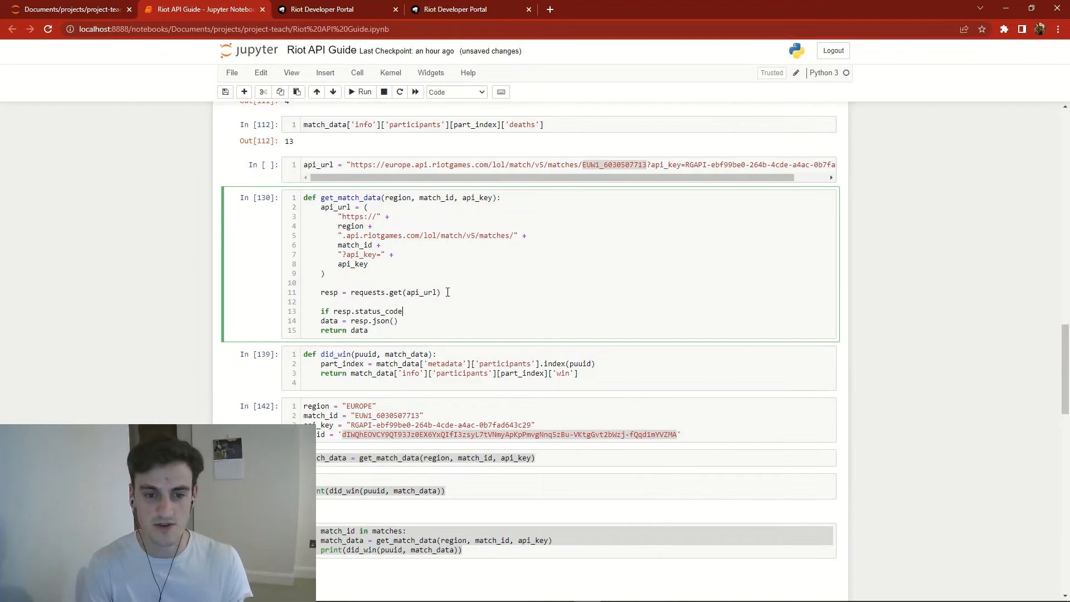
{"action": "type", "text": "== 429"}
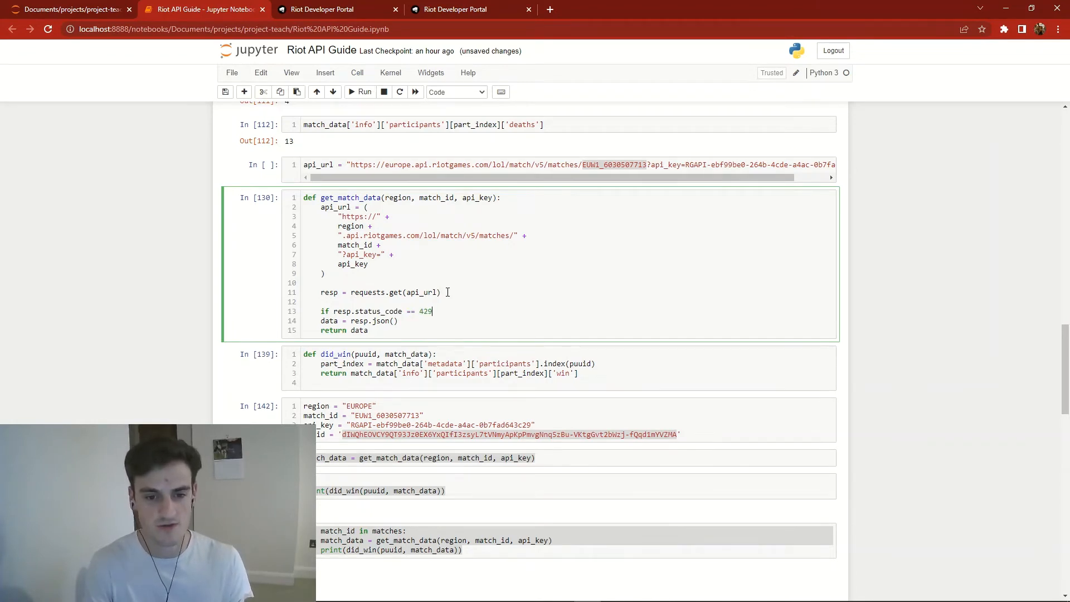
{"action": "key", "text": "enter"}
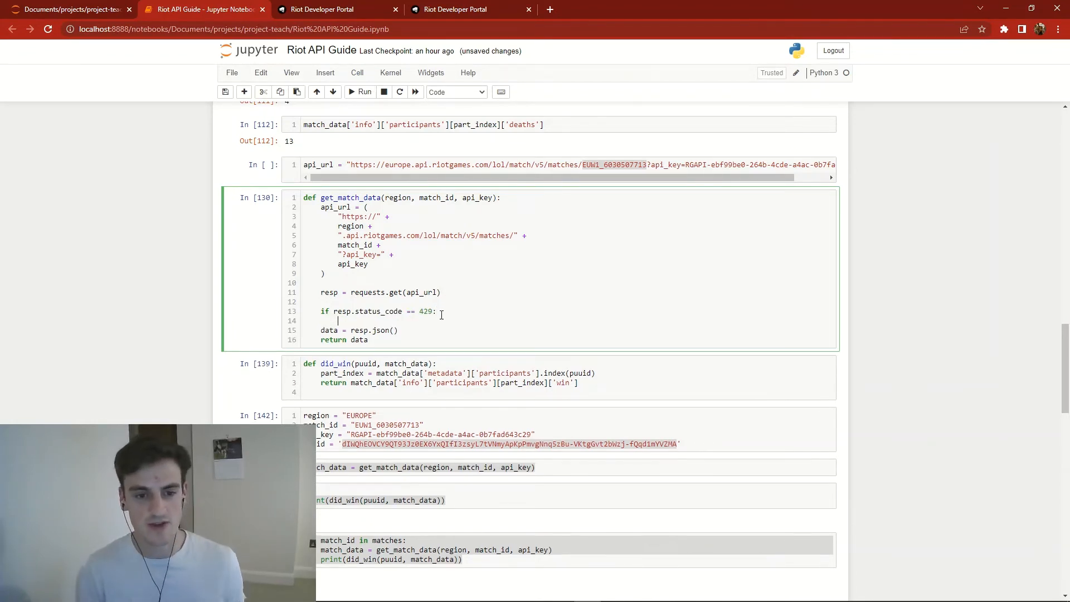
Step: Insert an 'import time' cell, test a print and sleep cell, then delete it
{"action": "left_click", "coordinate": [244, 92]}
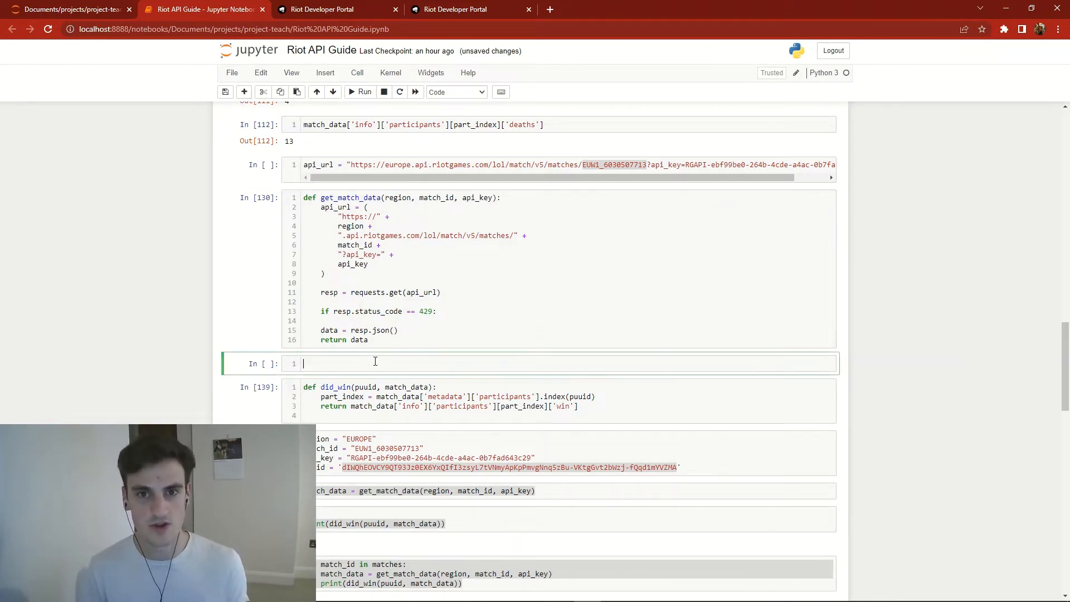
{"action": "type", "text": "import time"}
{"action": "type", "text": "time.sleep(5"}
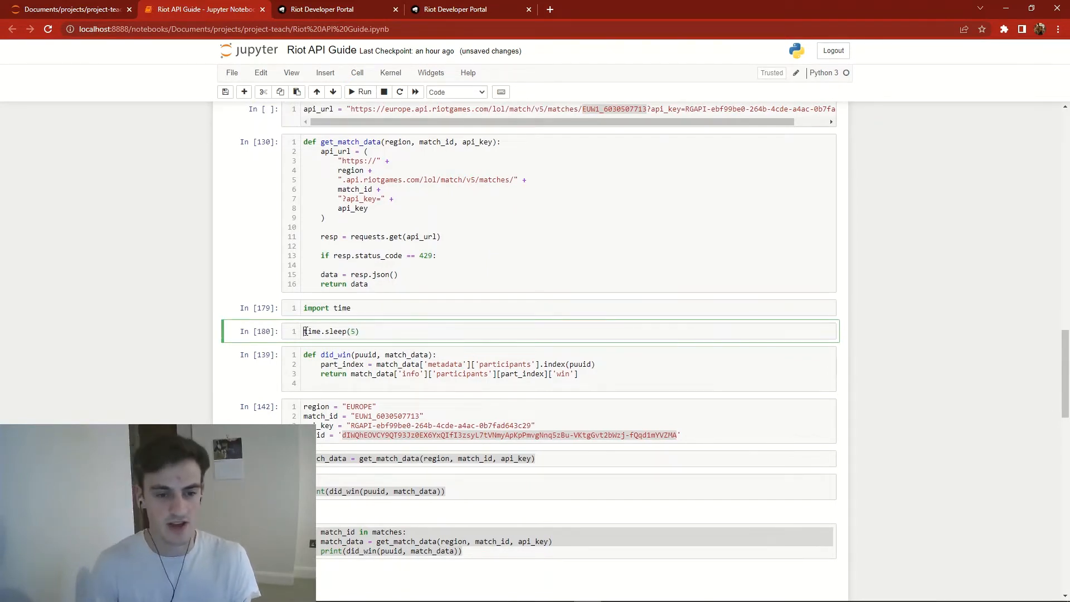
{"action": "type", "text": "print()"}
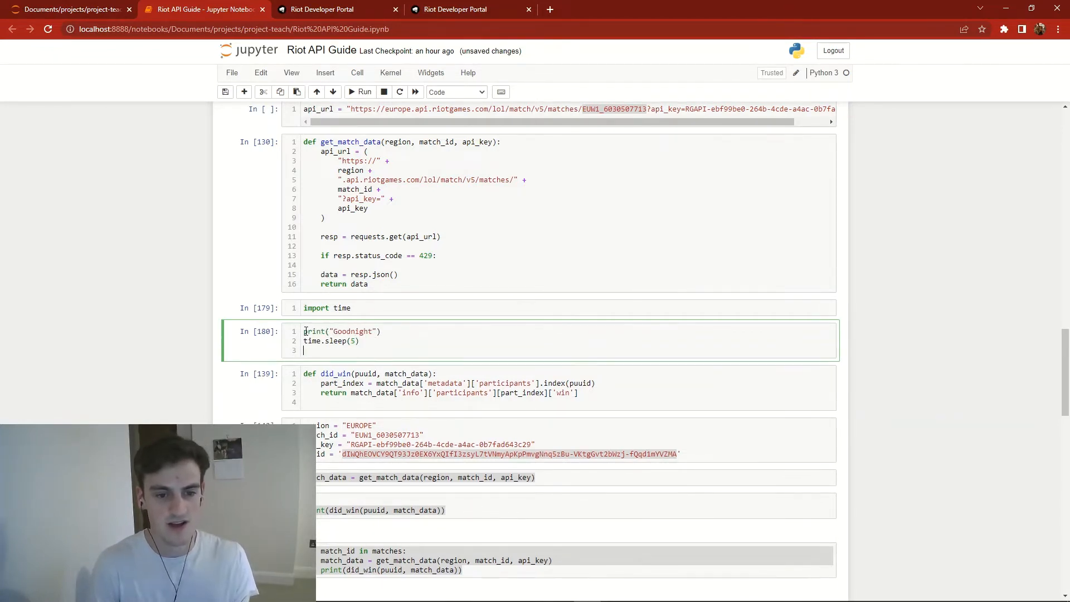
{"action": "type", "text": "print(\"Good mo\")"}
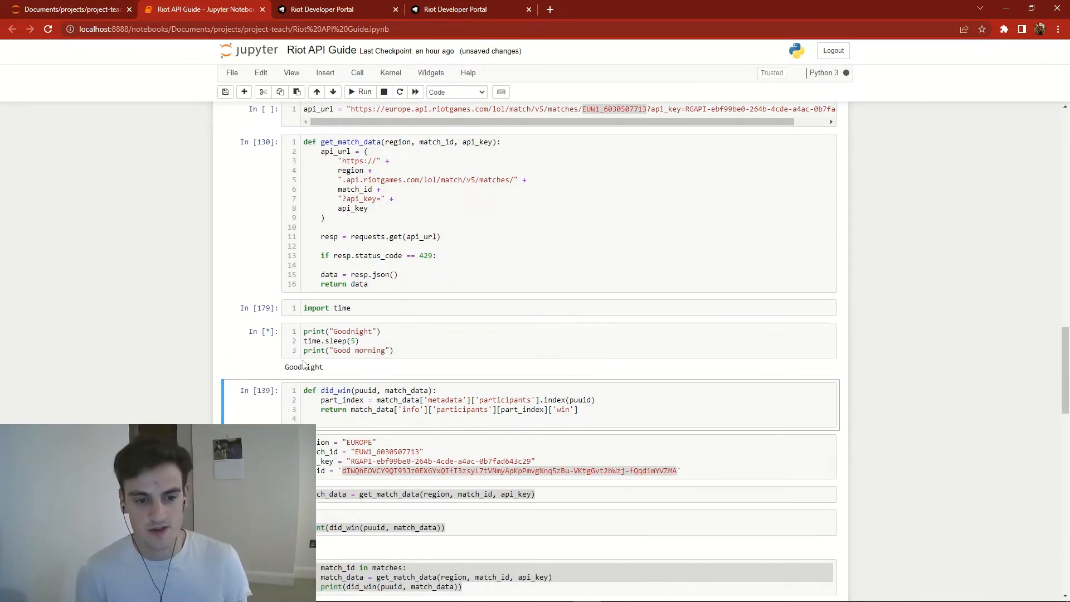
{"action": "left_click", "coordinate": [350, 331]}
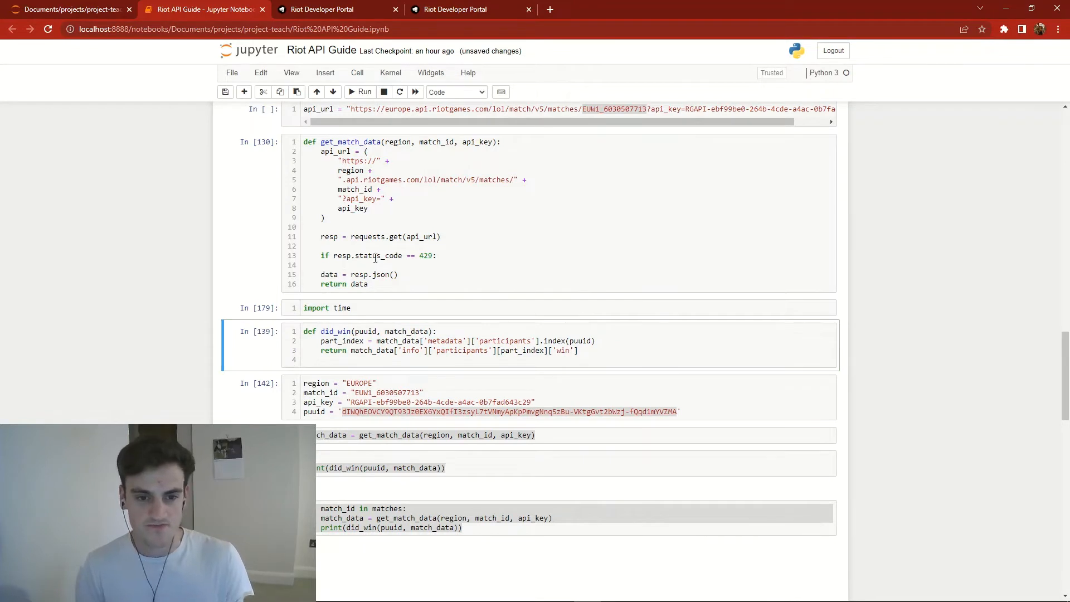
Step: Under the 429 check, add time.sleep(10) and print("Sleeping")
{"action": "left_click", "coordinate": [434, 255]}
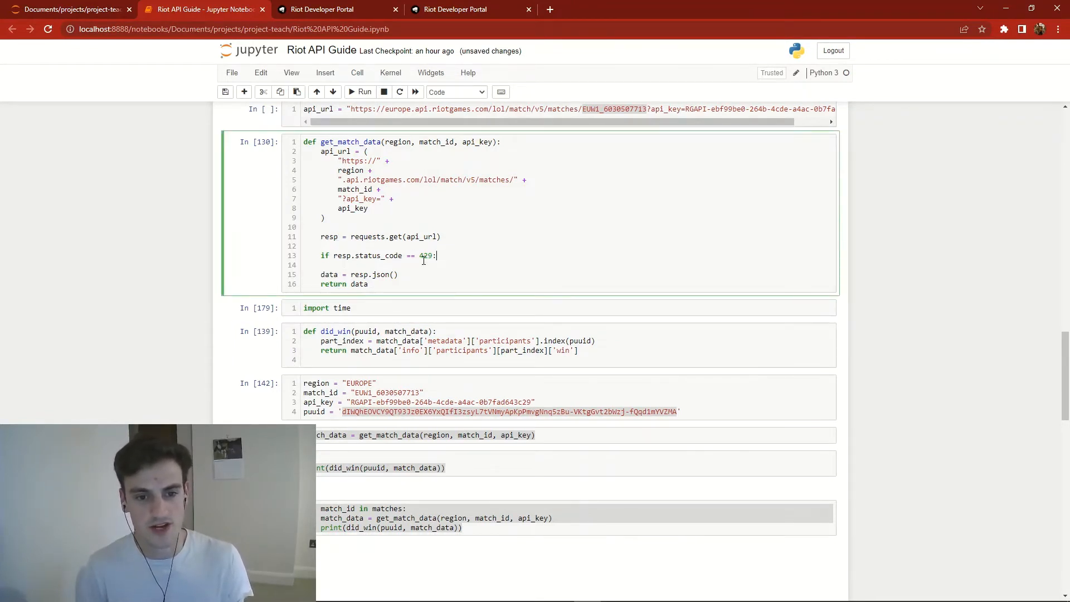
{"action": "key", "text": "enter"}
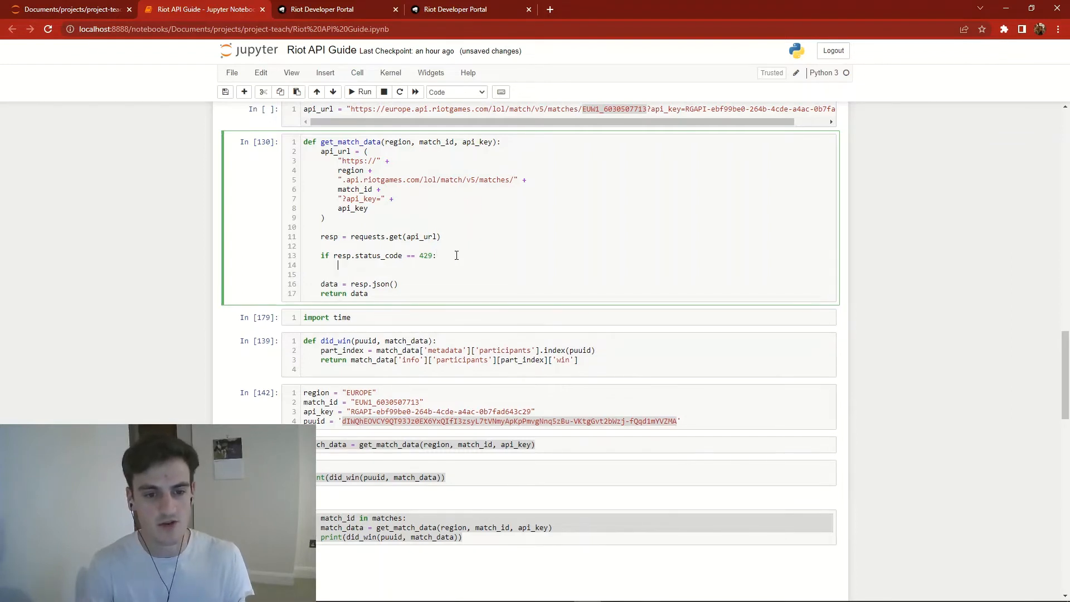
{"action": "type", "text": "time.sleep(10)"}
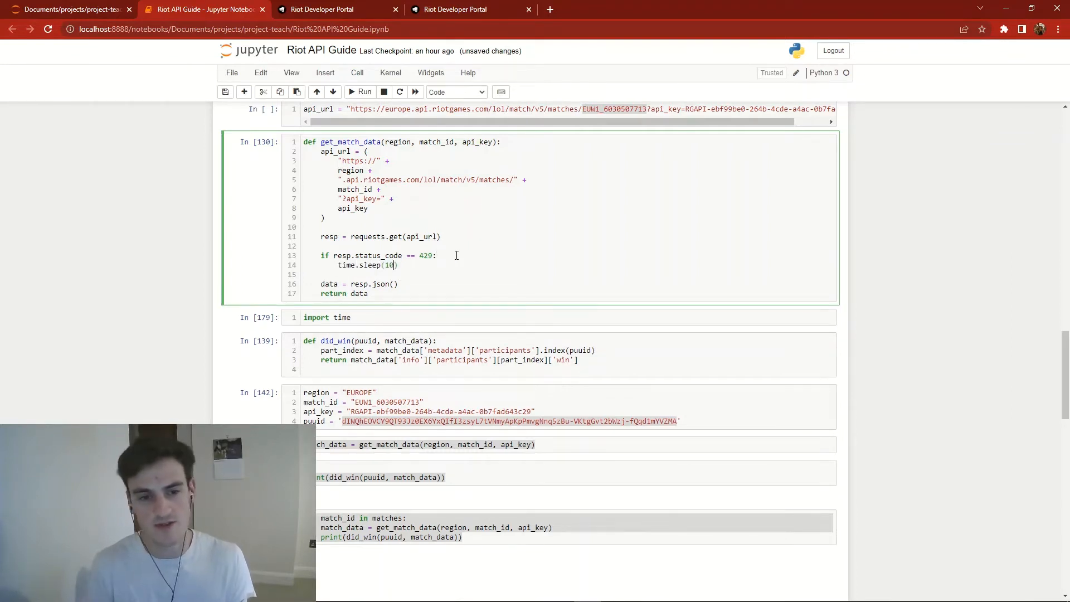
{"action": "type", "text": "prin"}
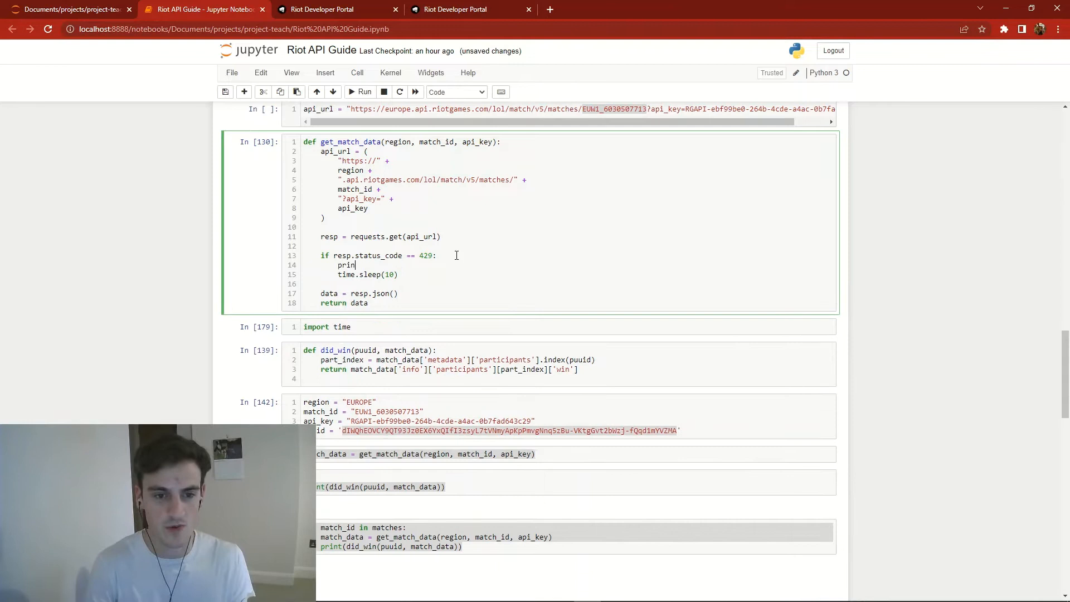
{"action": "type", "text": "t(\"\")"}
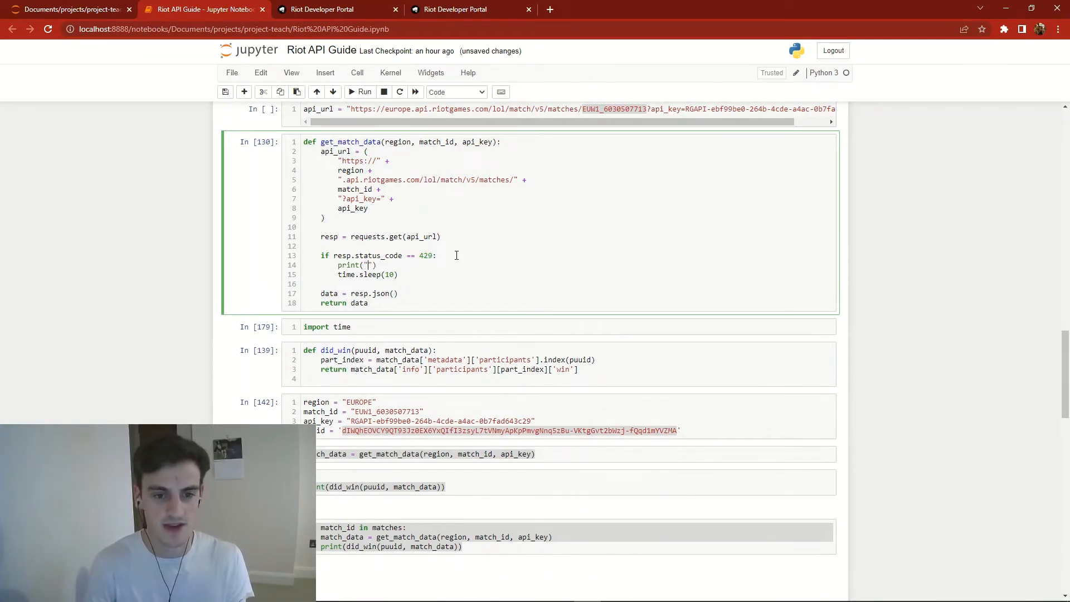
{"action": "type", "text": "Sleeping"}
{"action": "left_click", "coordinate": [560, 227]}
{"action": "type", "text": "while:"}
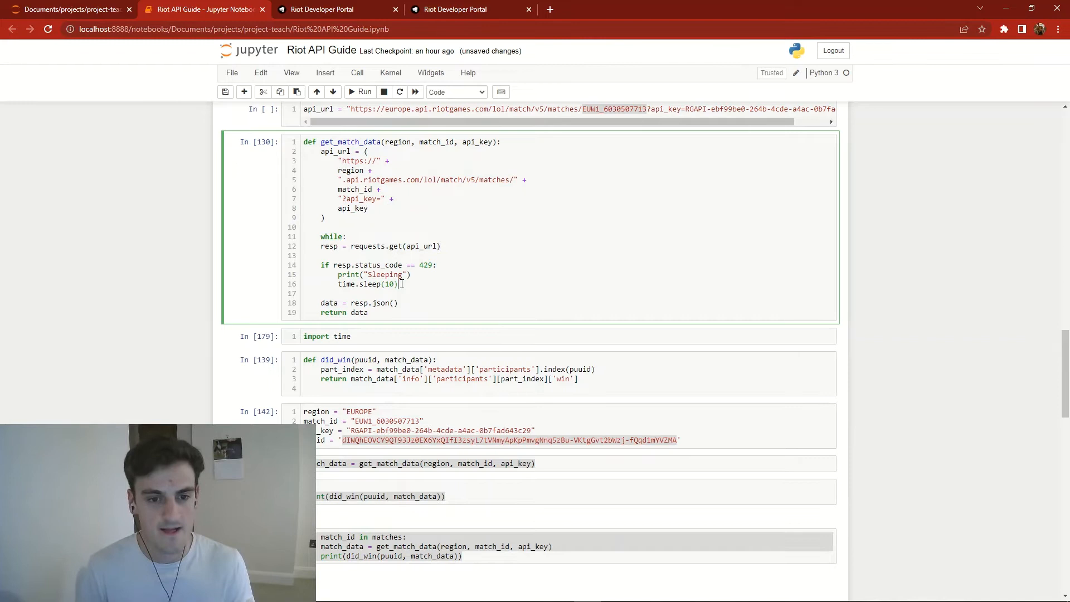
Step: Wrap the request and 429 sleep block in a while True loop with continue after sleeping
{"action": "left_click_drag", "start_coordinate": [336, 246], "coordinate": [414, 283]}
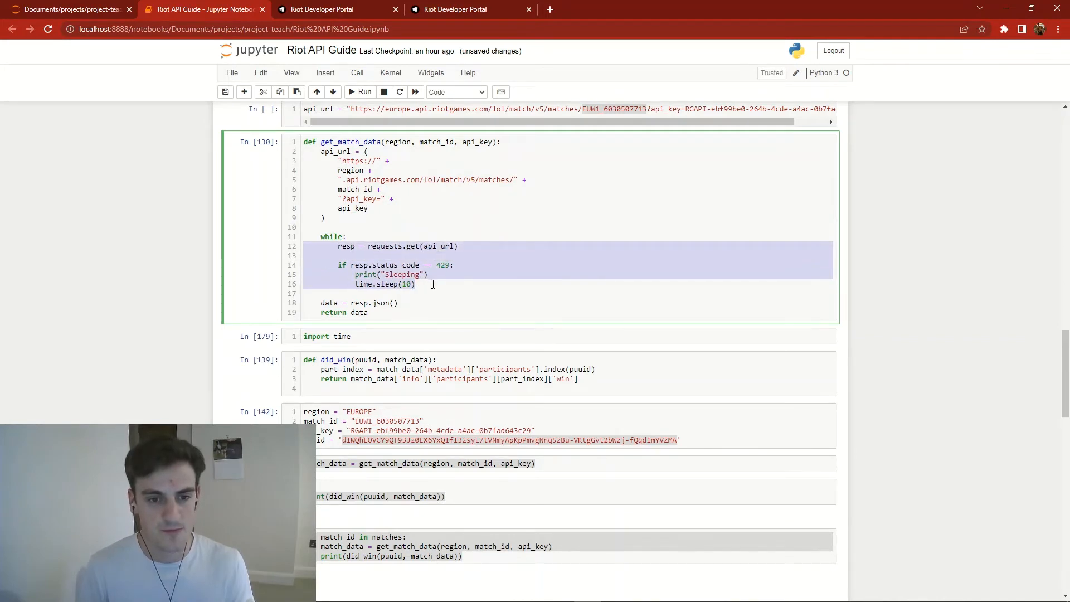
{"action": "type", "text": "continue"}
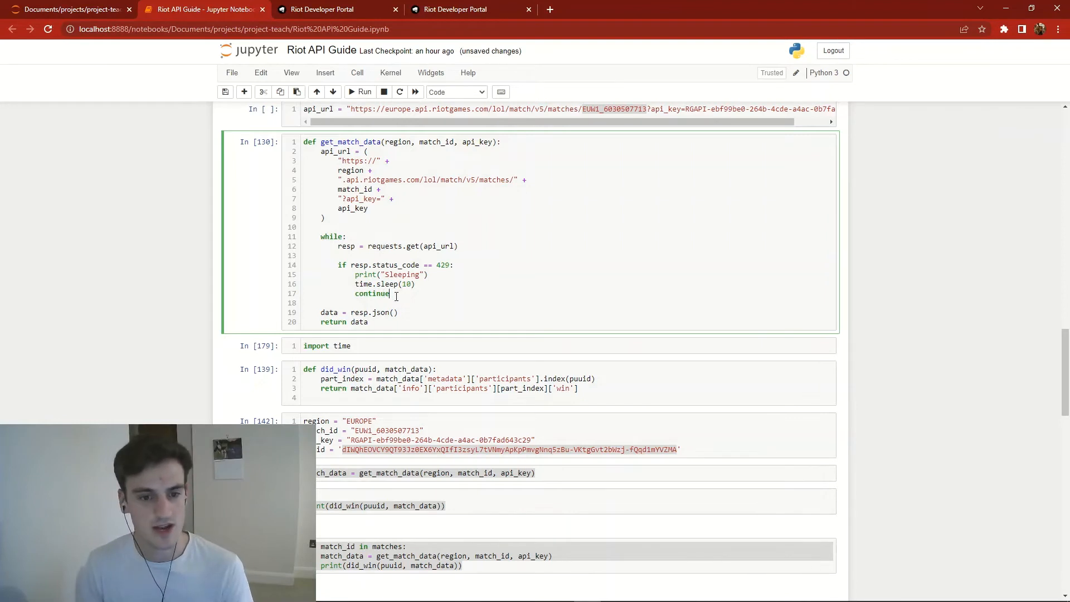
{"action": "left_click_drag", "start_coordinate": [337, 246], "coordinate": [389, 294]}
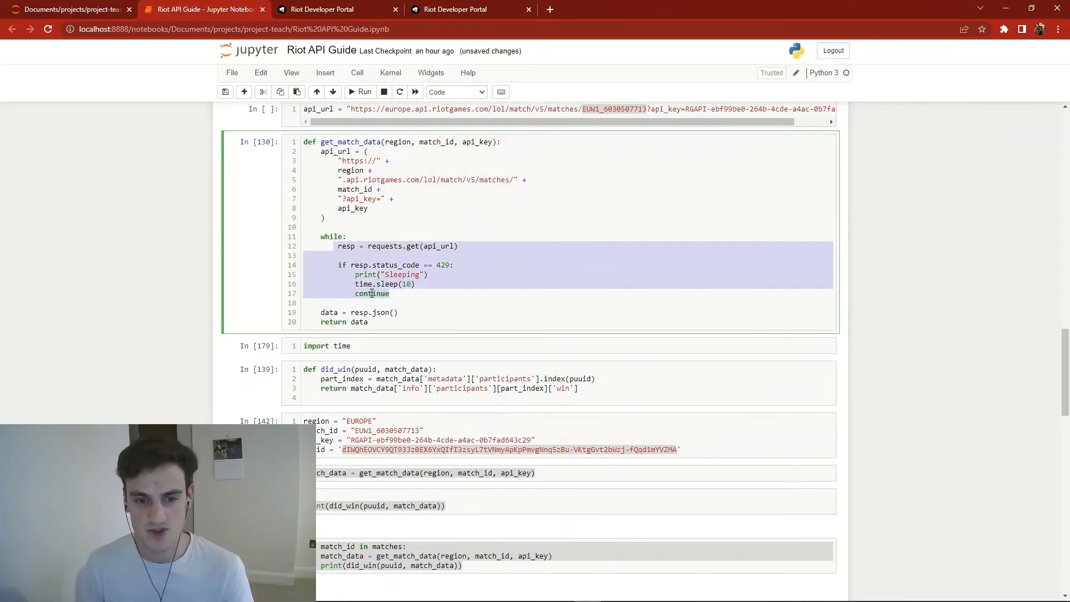
{"action": "left_click", "coordinate": [395, 293]}
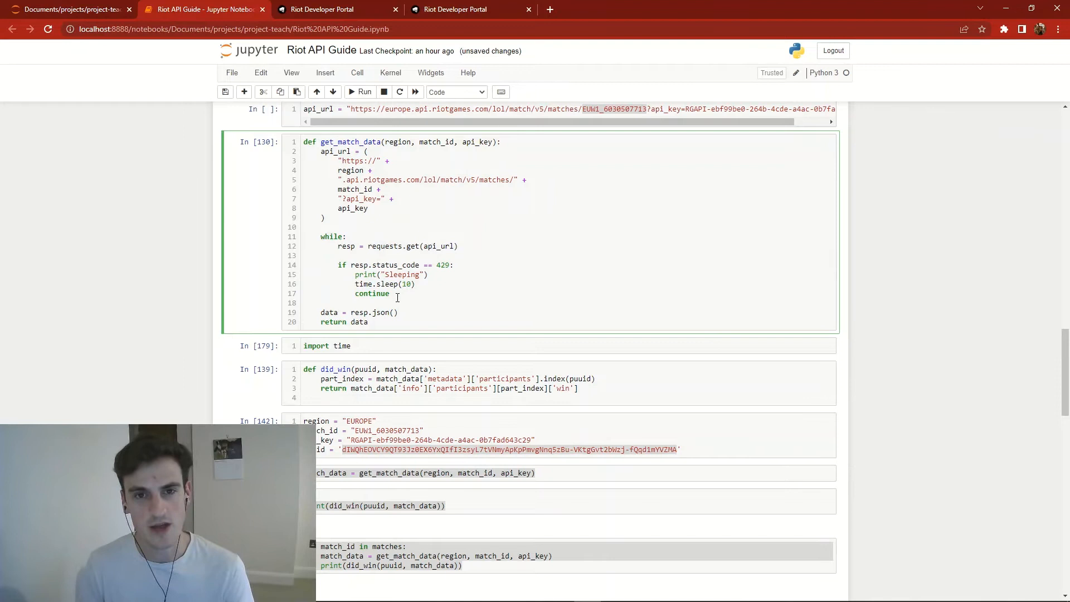
{"action": "left_click_drag", "start_coordinate": [355, 284], "coordinate": [390, 294]}
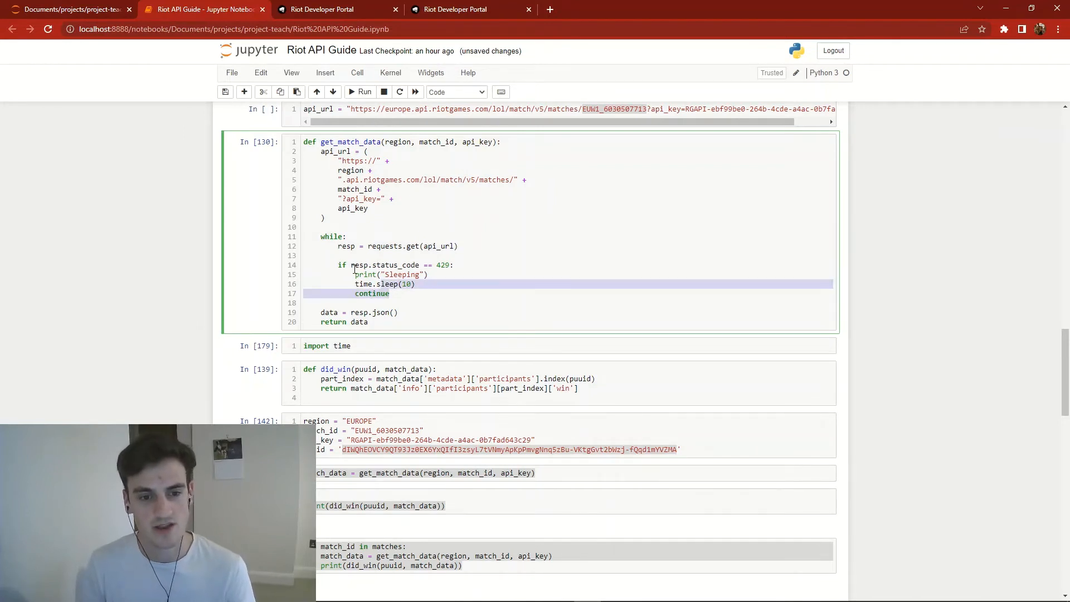
{"action": "left_click", "coordinate": [391, 294]}
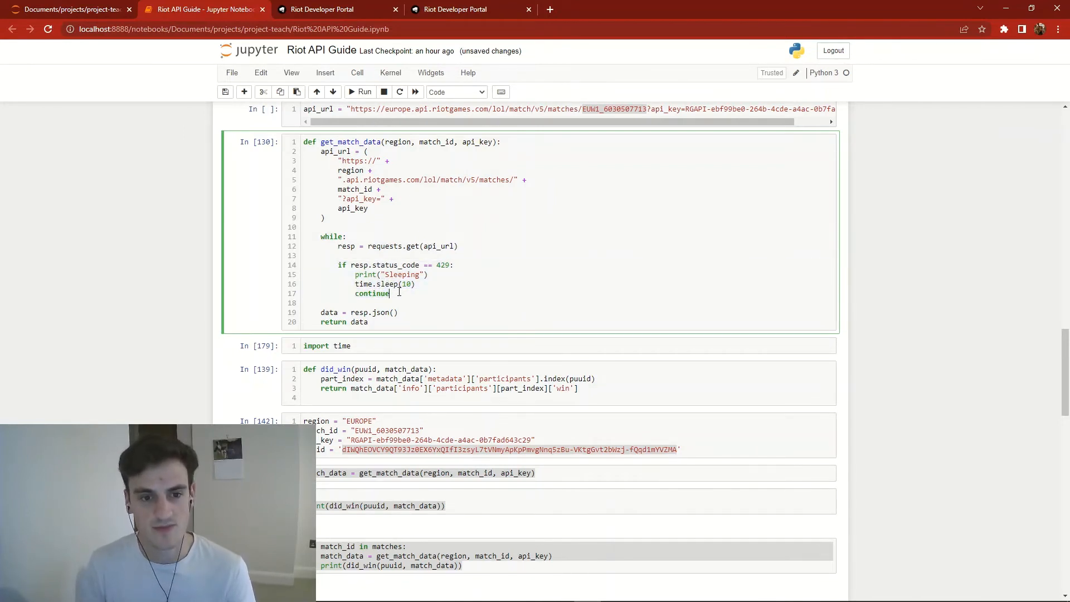
{"action": "double_click", "coordinate": [384, 265]}
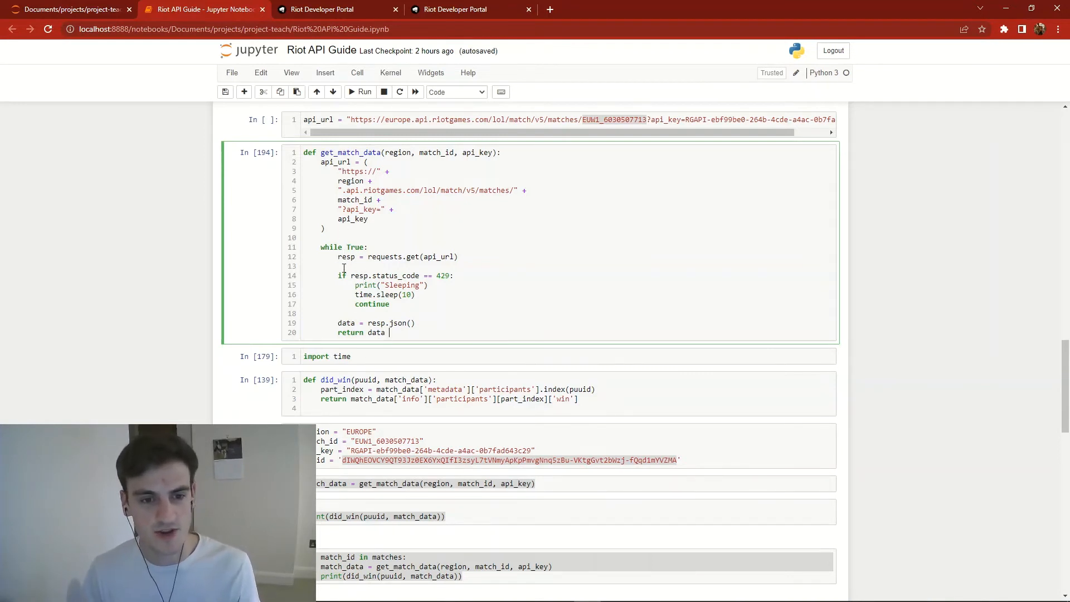
{"action": "left_click_drag", "start_coordinate": [337, 257], "coordinate": [389, 304]}
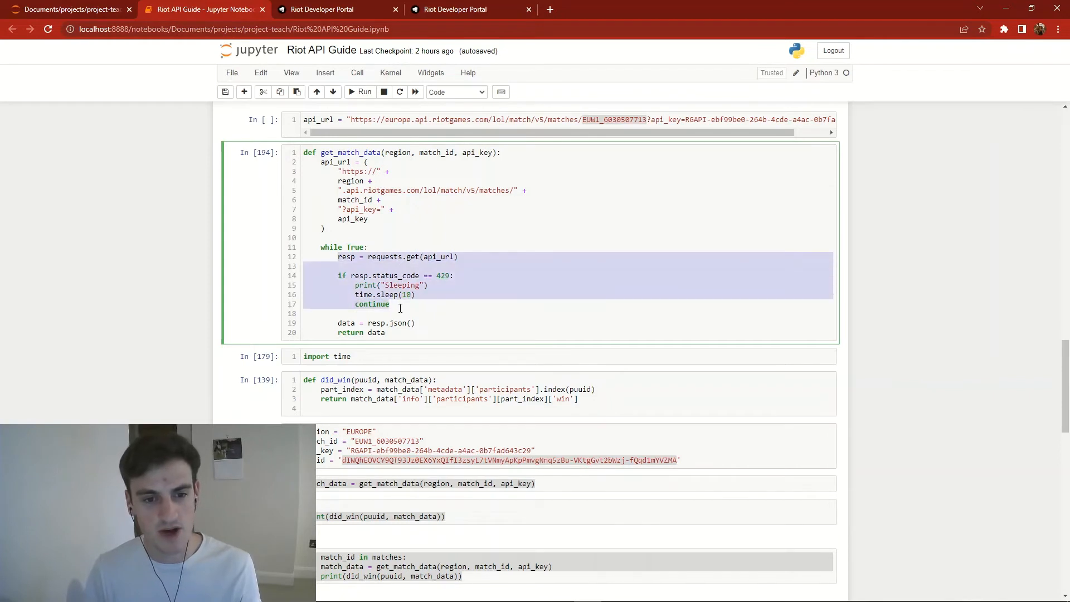
{"action": "left_click", "coordinate": [392, 332]}
{"action": "type", "text": "print(match_id)"}
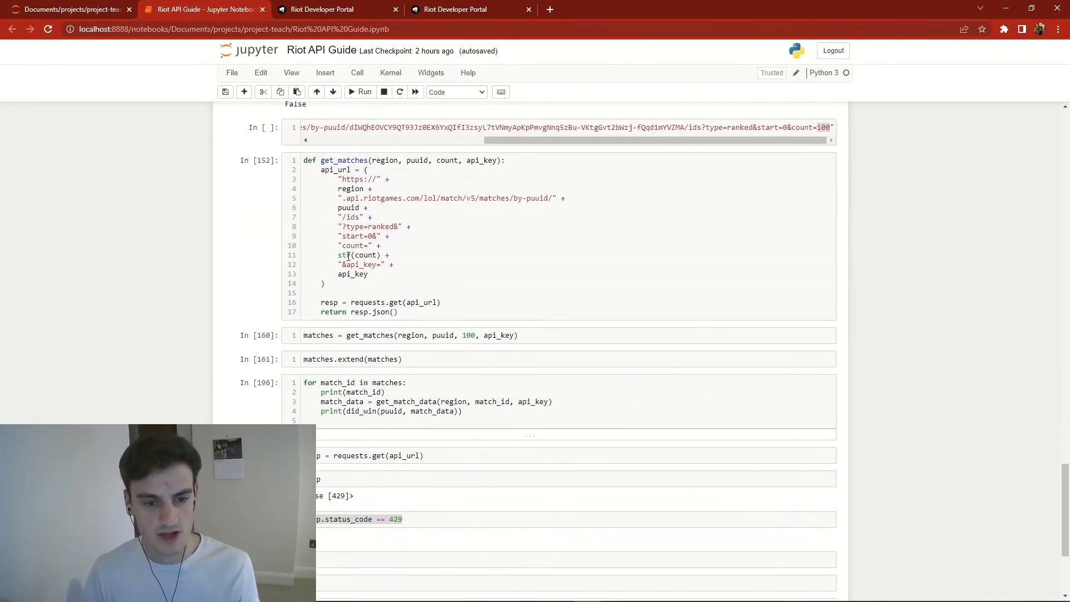
Step: Add a game_no counter starting at 1, print blank lines, increment it, and run the cell
{"action": "scroll", "scroll_direction": "down", "scroll_amount": 3}
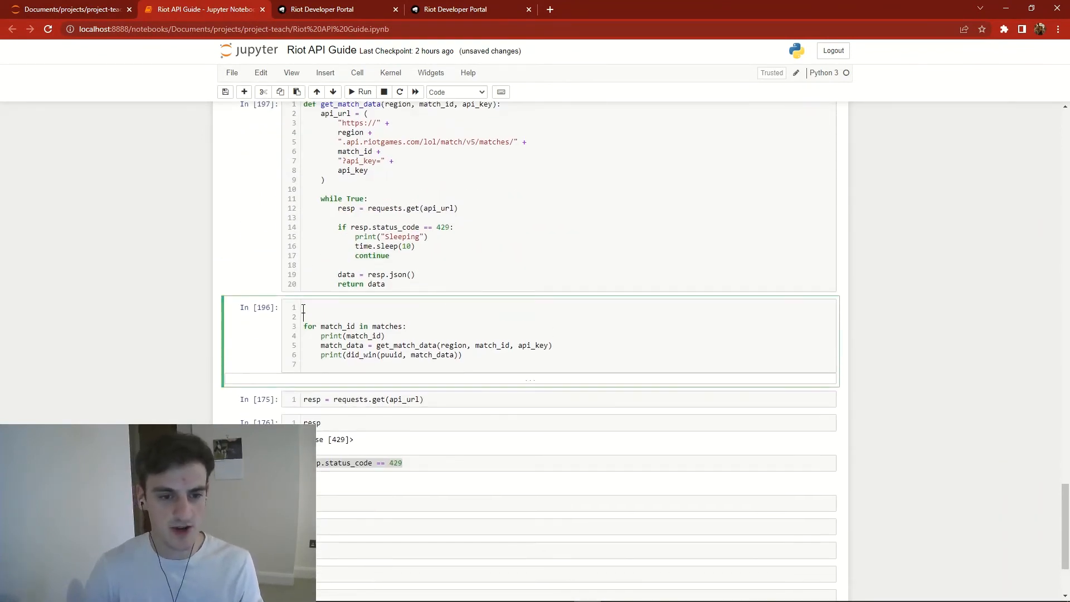
{"action": "type", "text": "game_no"}
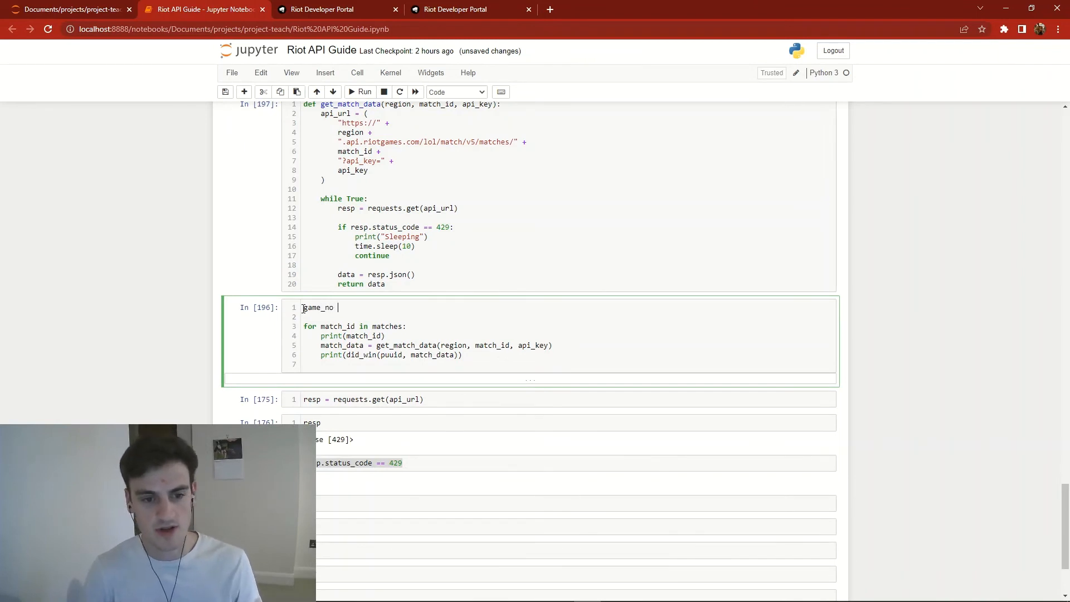
{"action": "type", "text": "= 1"}
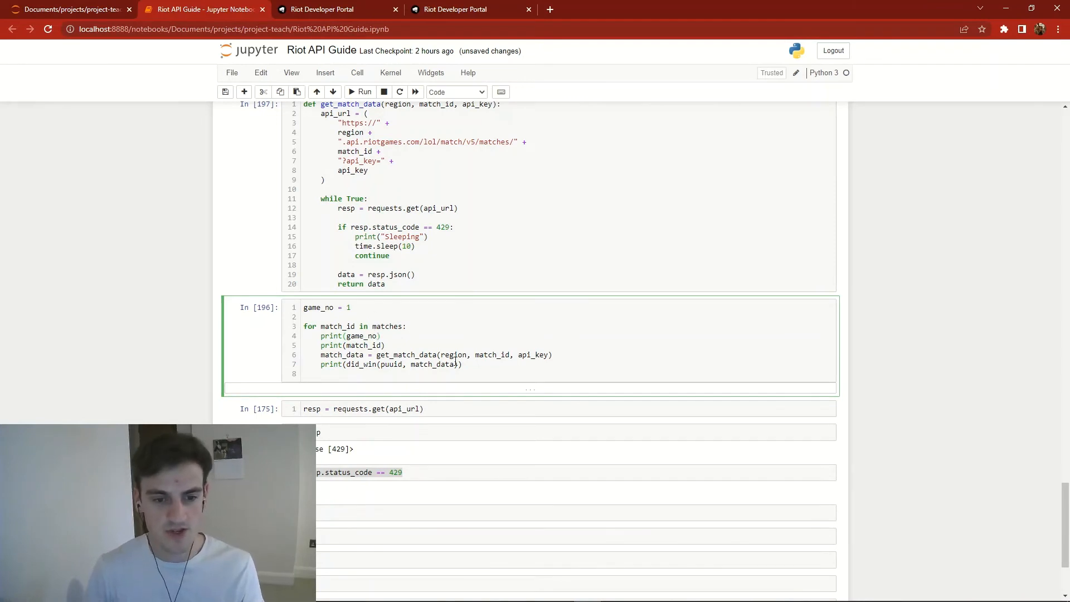
{"action": "type", "text": "pri"}
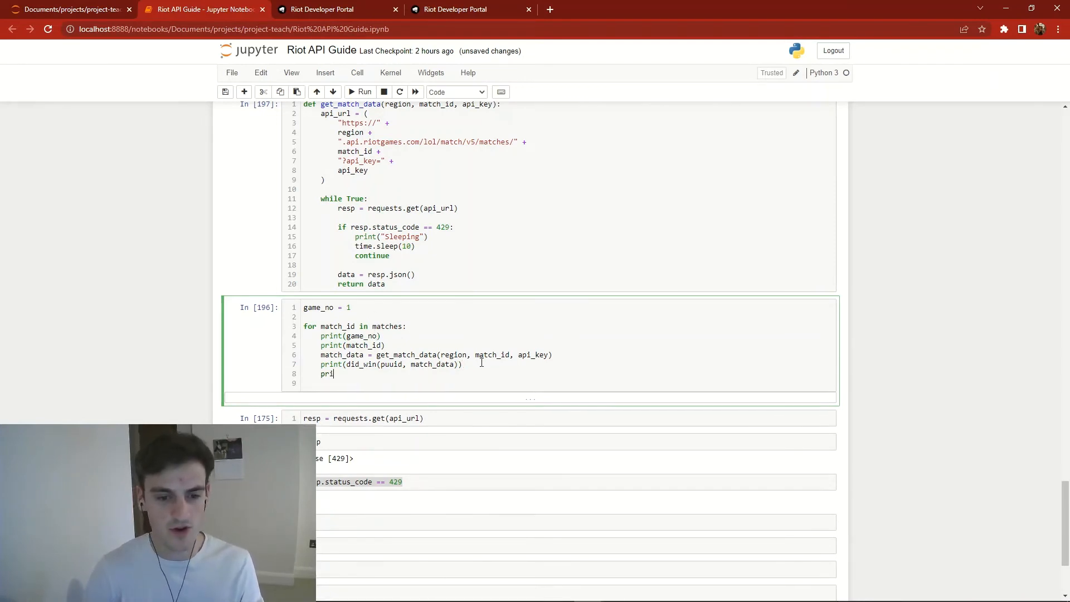
{"action": "type", "text": "nt(\"\")"}
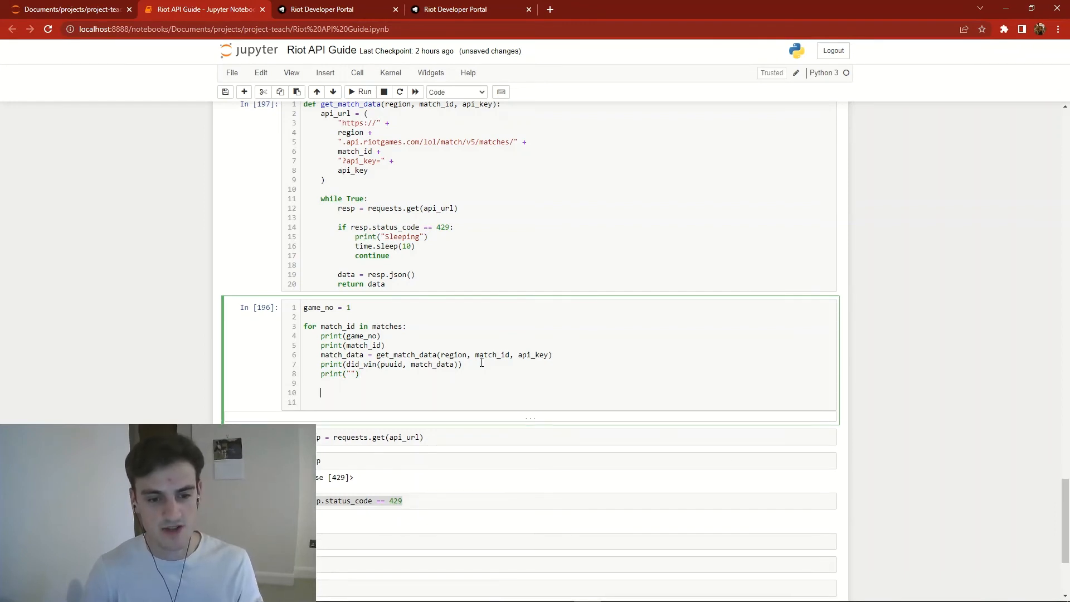
{"action": "type", "text": "game_no += 1"}
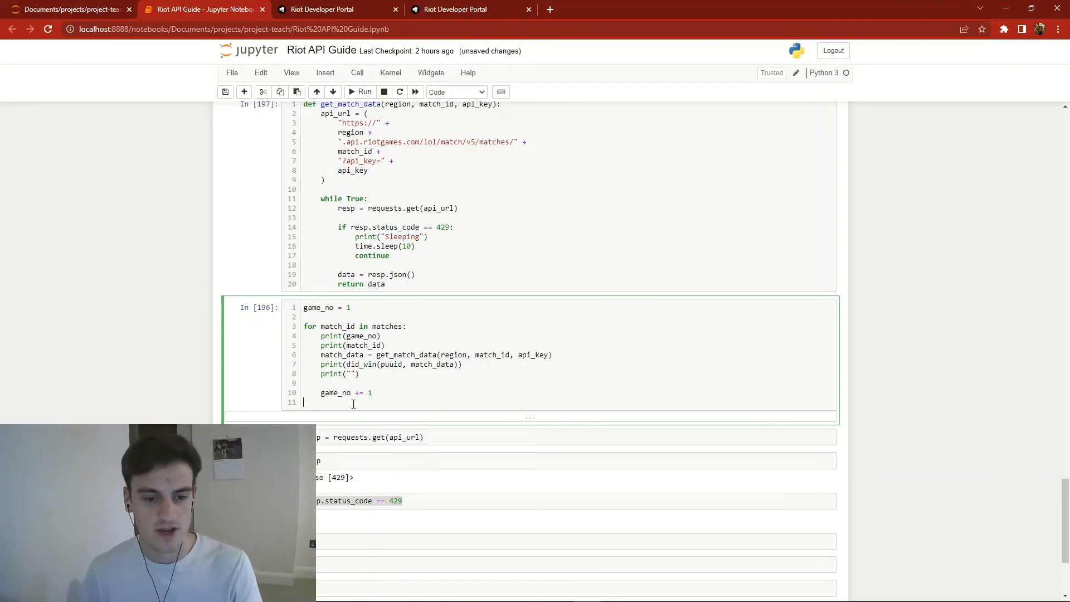
{"action": "left_click", "coordinate": [361, 92]}
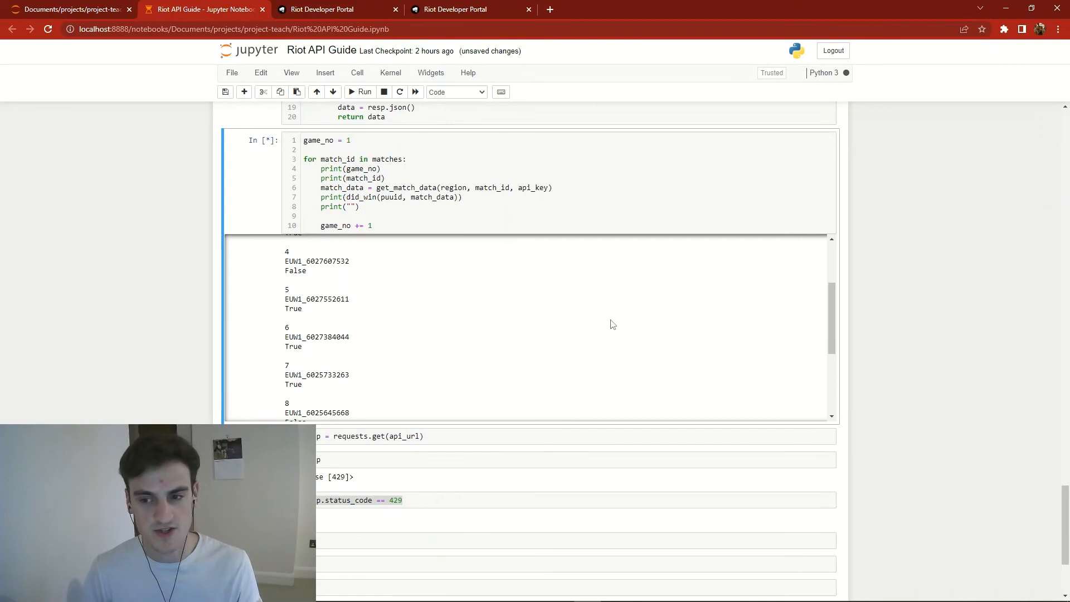
Step: Scroll the running output and point out the 429 status check in get_match_data
{"action": "scroll", "scroll_direction": "up", "scroll_amount": 3}
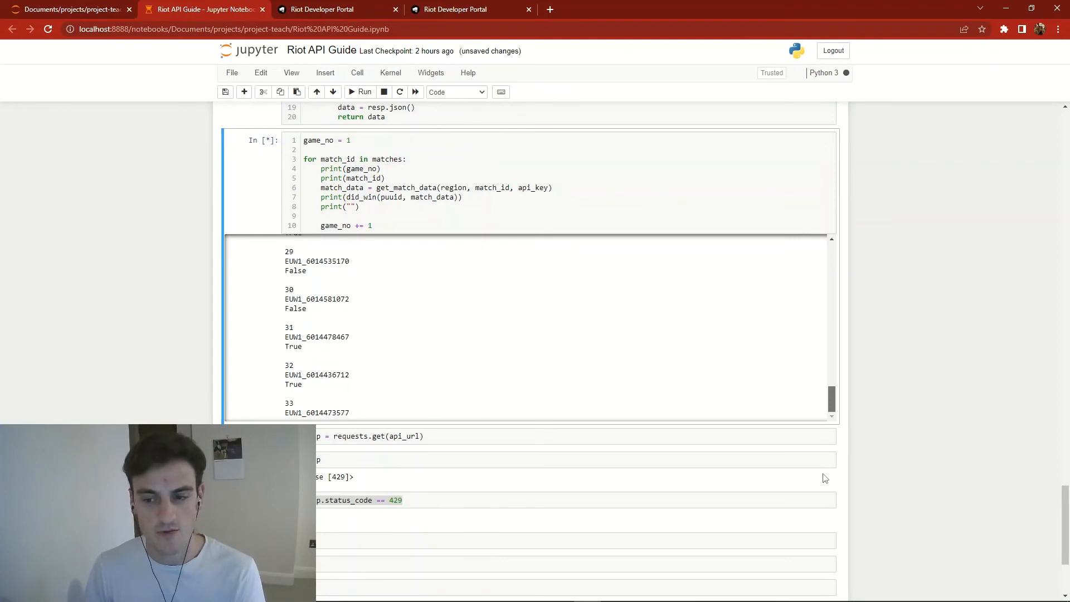
{"action": "scroll", "scroll_direction": "down", "scroll_amount": 3}
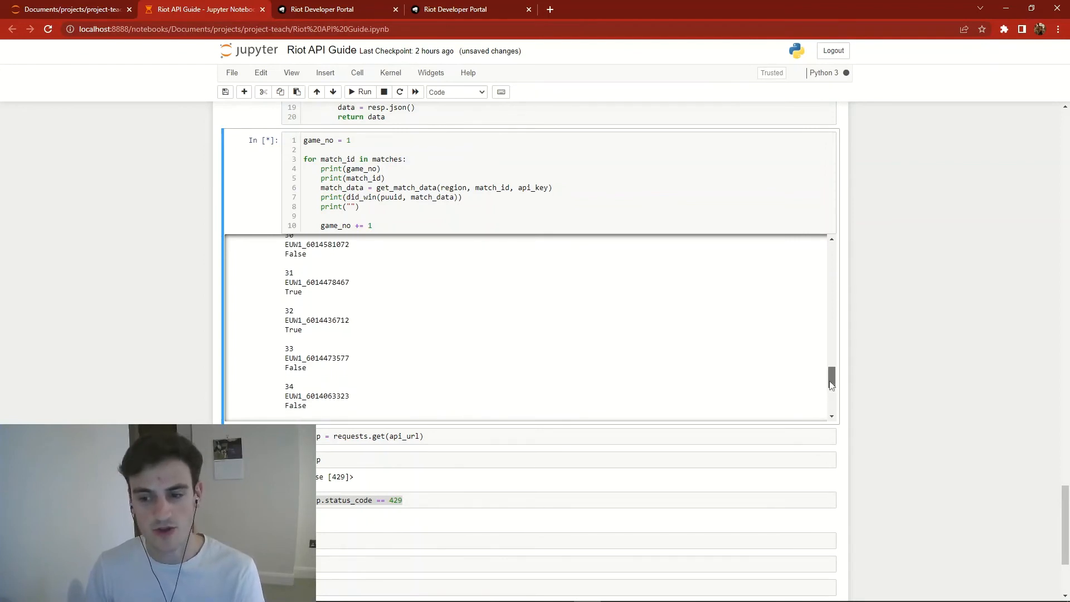
{"action": "scroll", "scroll_direction": "down", "scroll_amount": 3}
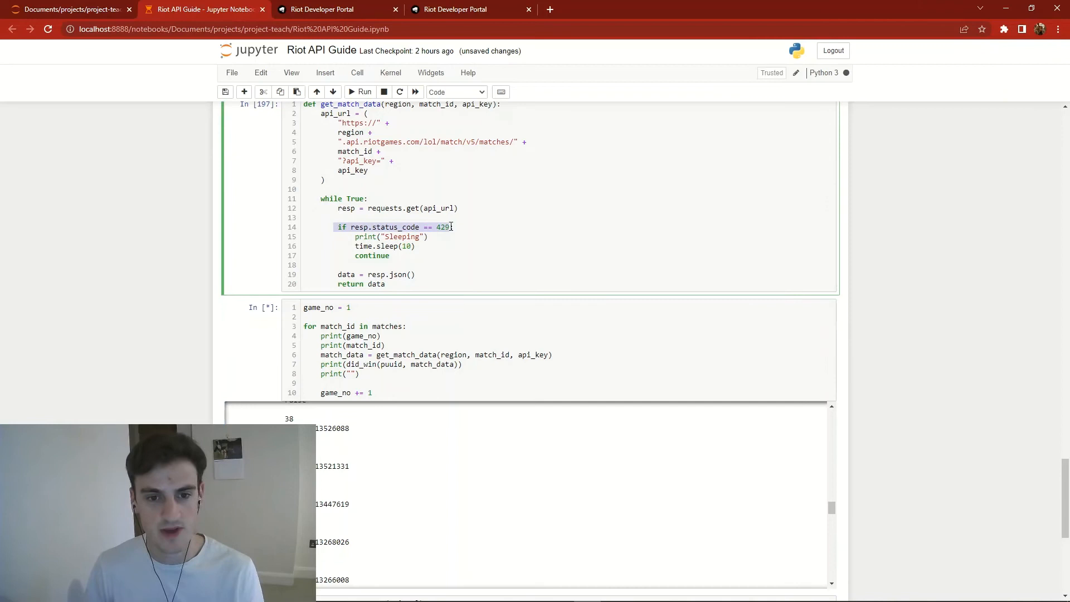
{"action": "left_click", "coordinate": [431, 237]}
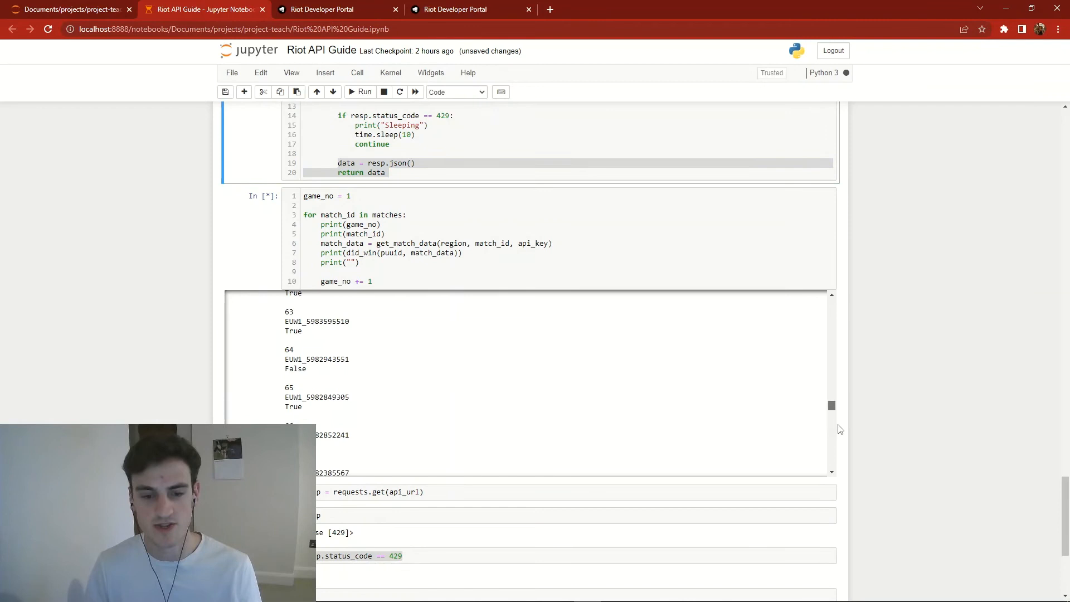
Step: Watch the loop pass game 100 and check rate limits on the Riot Developer Portal
{"action": "scroll", "scroll_direction": "down", "scroll_amount": 3}
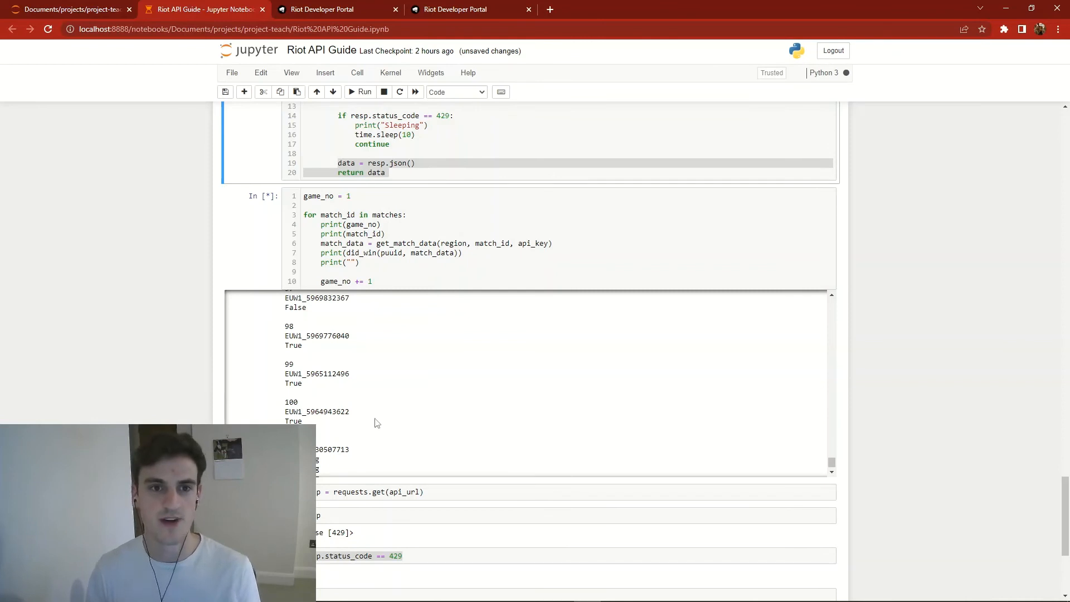
{"action": "mouse_move", "coordinate": [195, 326]}
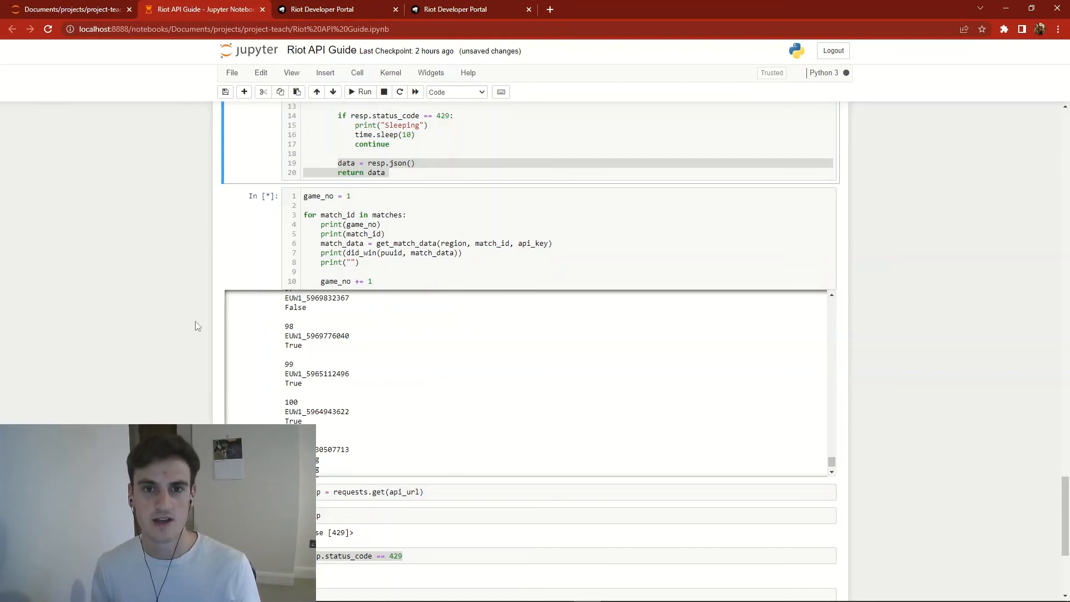
{"action": "mouse_move", "coordinate": [245, 308]}
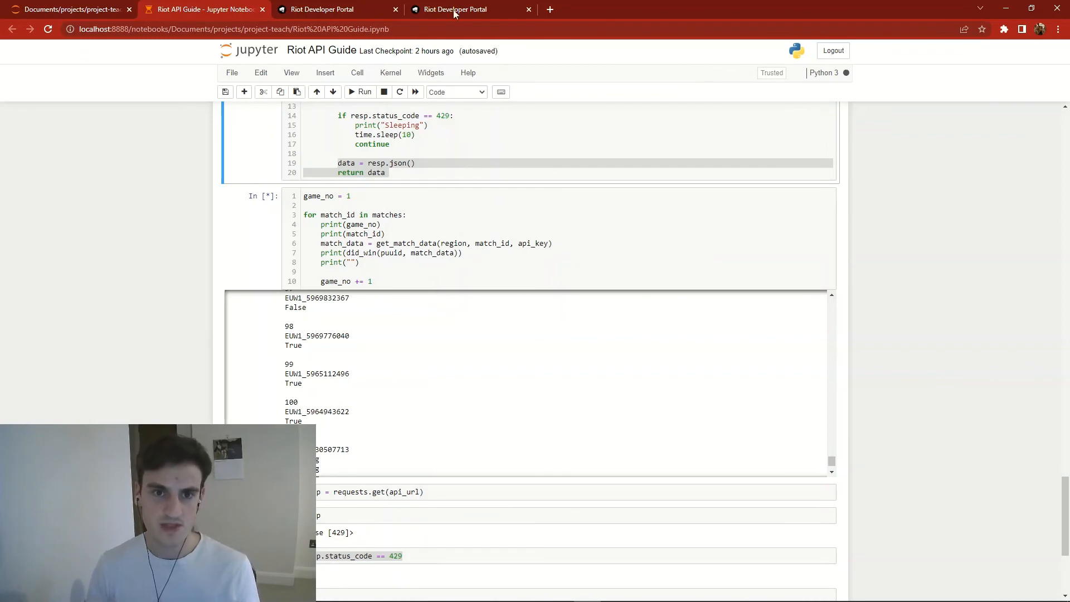
{"action": "left_click", "coordinate": [455, 9]}
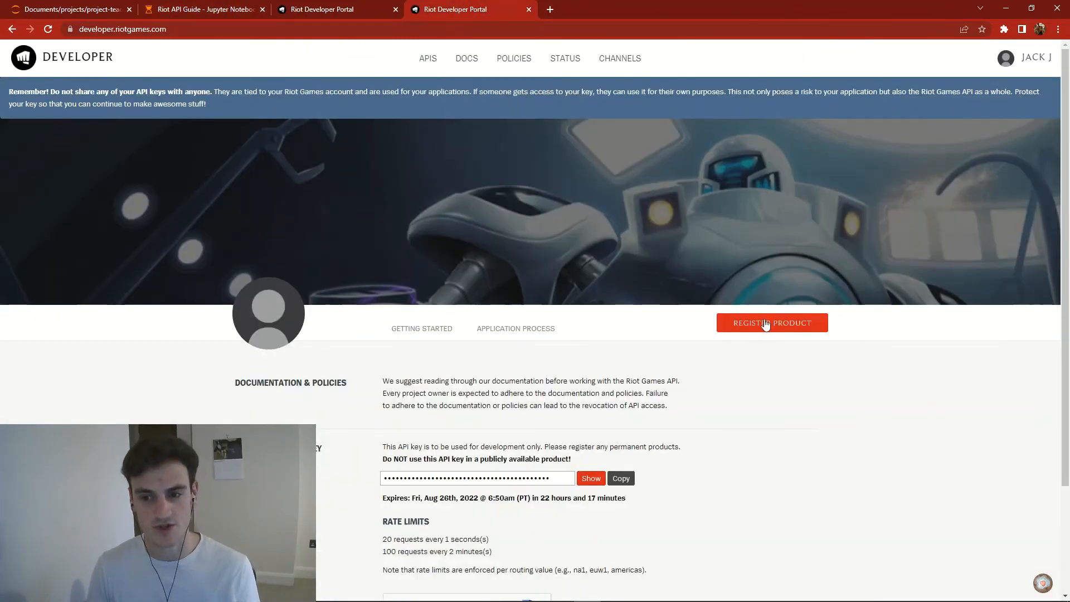
{"action": "left_click", "coordinate": [203, 9]}
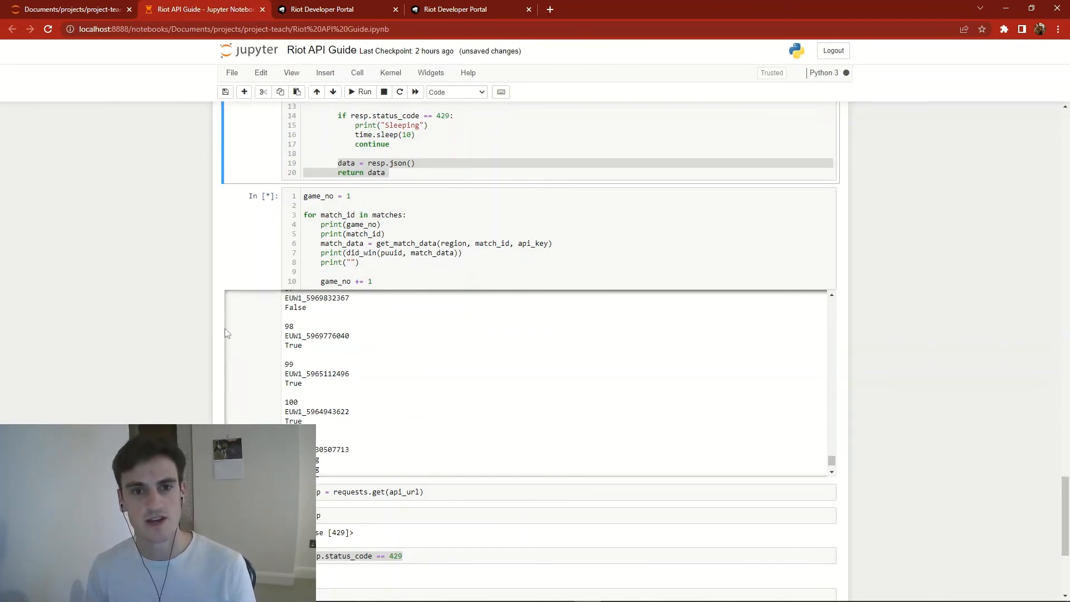
{"action": "mouse_move", "coordinate": [156, 289]}
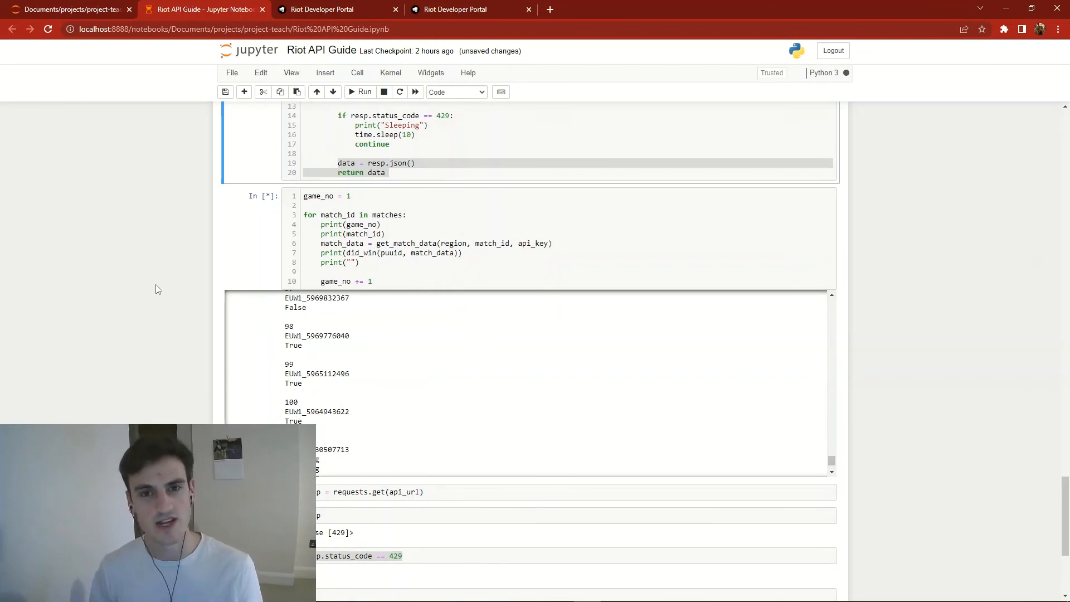
{"action": "mouse_move", "coordinate": [170, 294]}
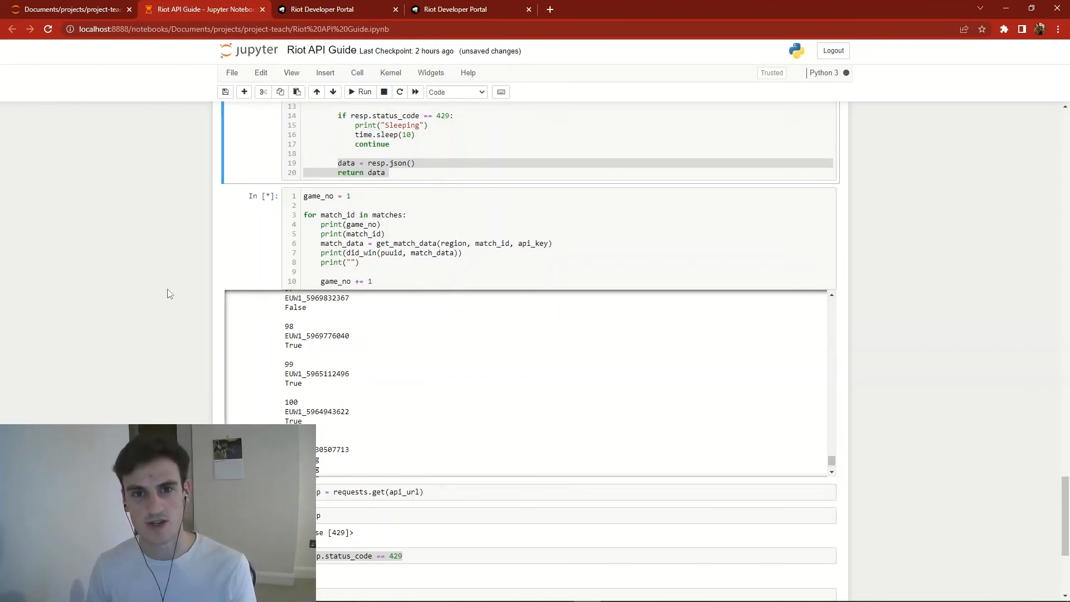
{"action": "mouse_move", "coordinate": [199, 295]}
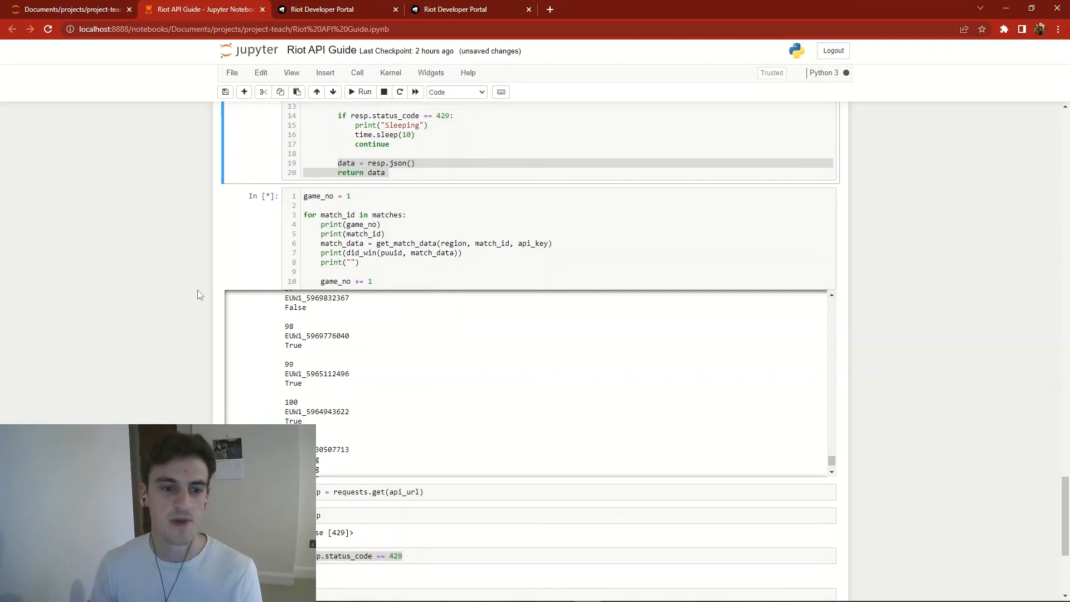
{"action": "mouse_move", "coordinate": [202, 295]}
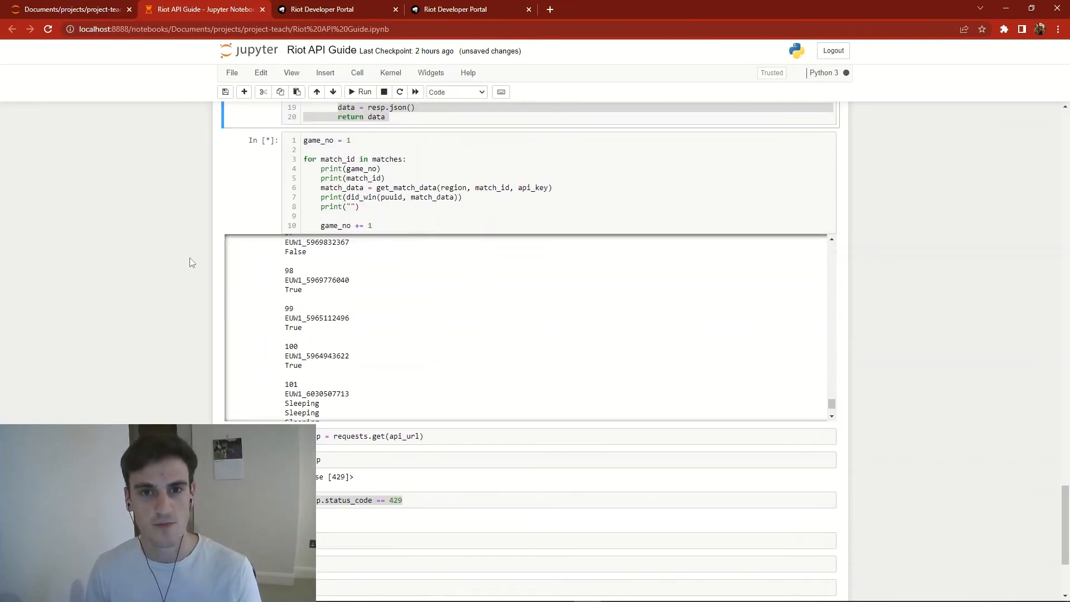
{"action": "mouse_move", "coordinate": [812, 414]}
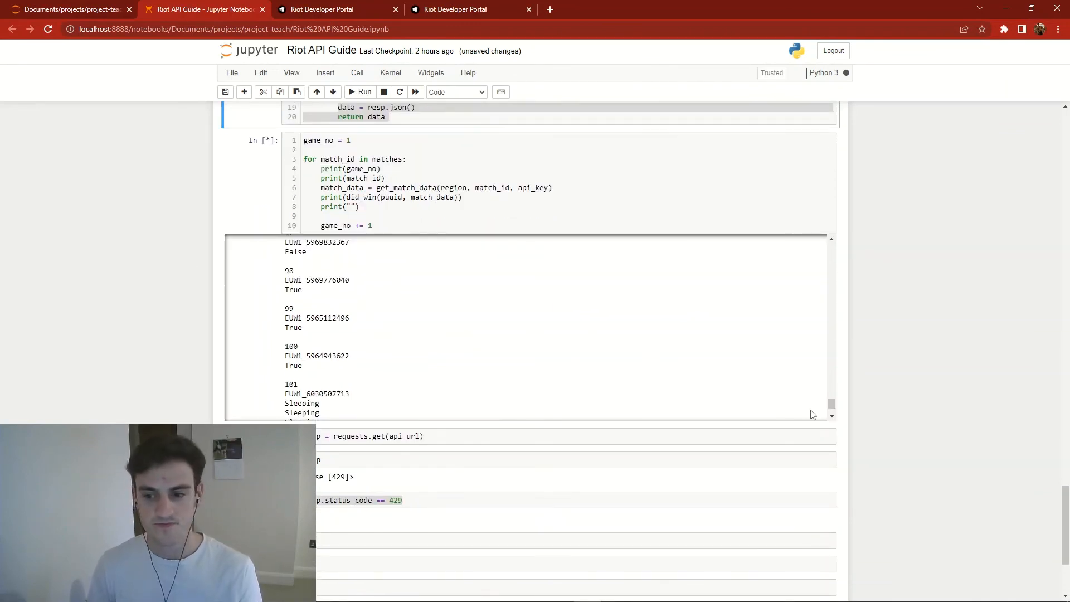
Step: Scroll the output to watch the loop resume after sleeping, printing games 101 through 116
{"action": "scroll", "scroll_direction": "down", "scroll_amount": 3}
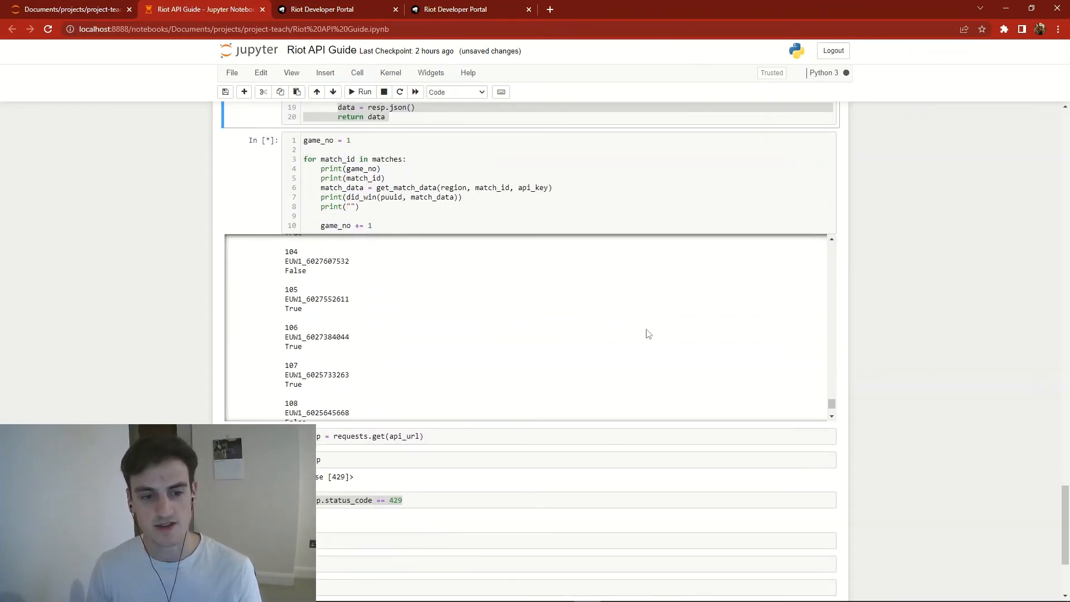
{"action": "scroll", "scroll_direction": "down", "scroll_amount": 3}
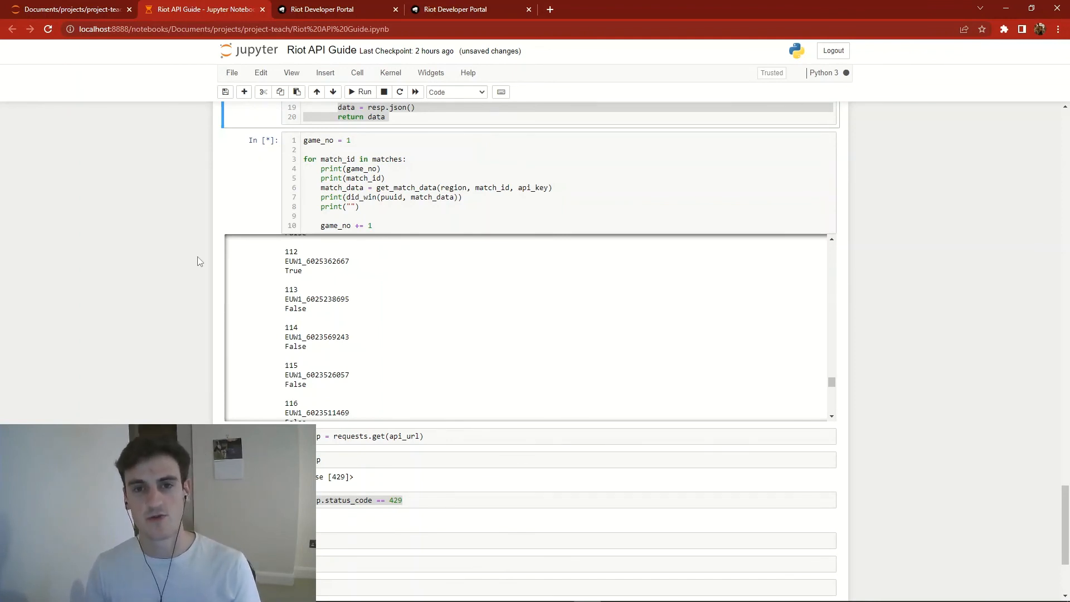
{"action": "scroll", "scroll_direction": "down", "scroll_amount": 3}
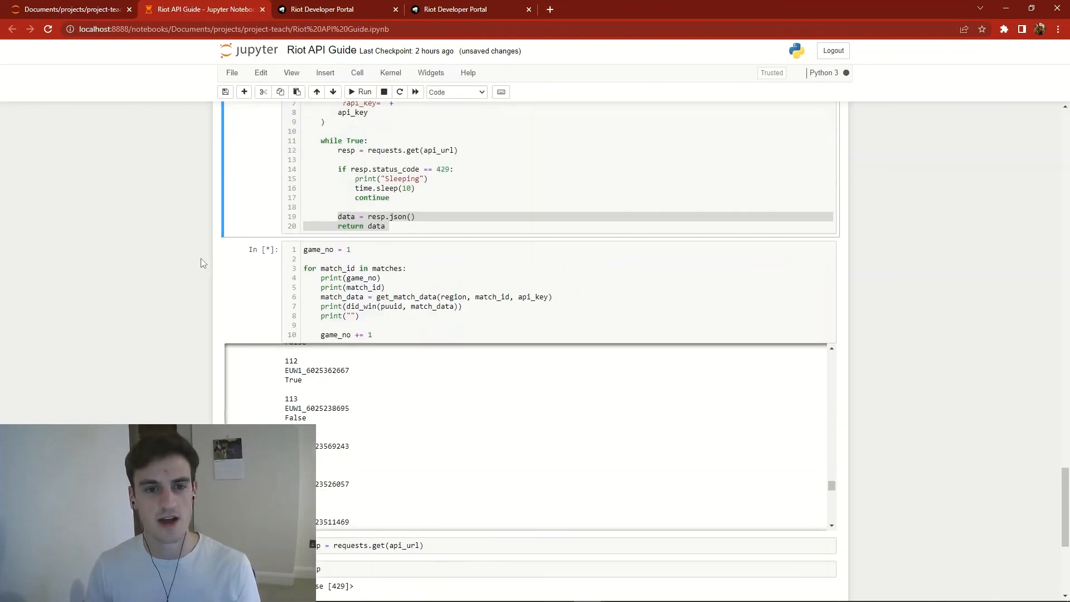